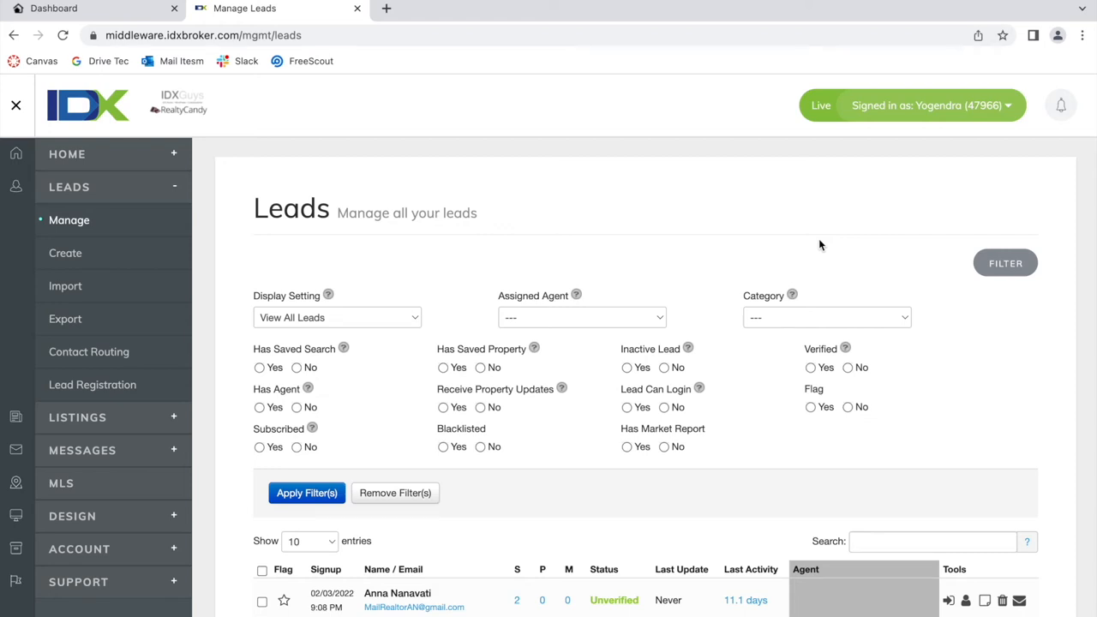
mouse_move(711, 307)
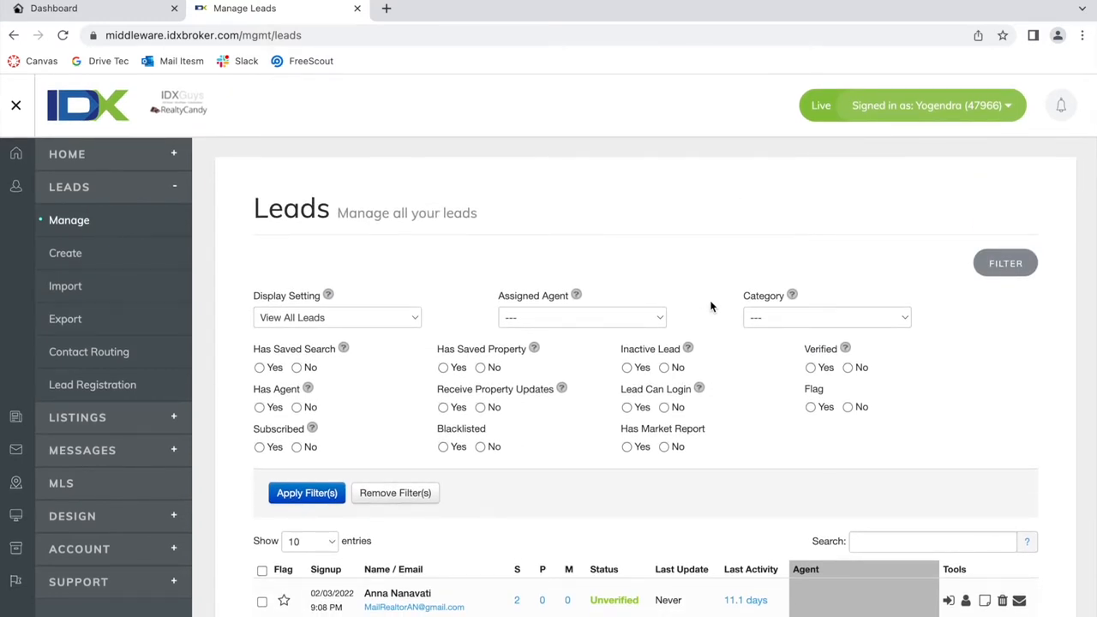
scroll("down", 3)
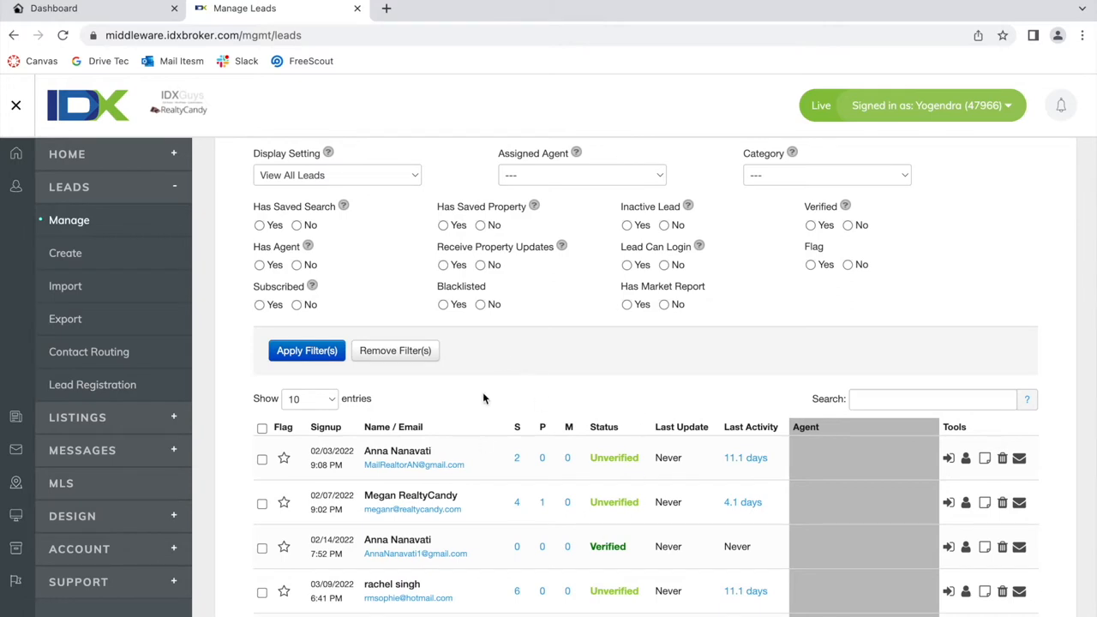
mouse_move(542, 426)
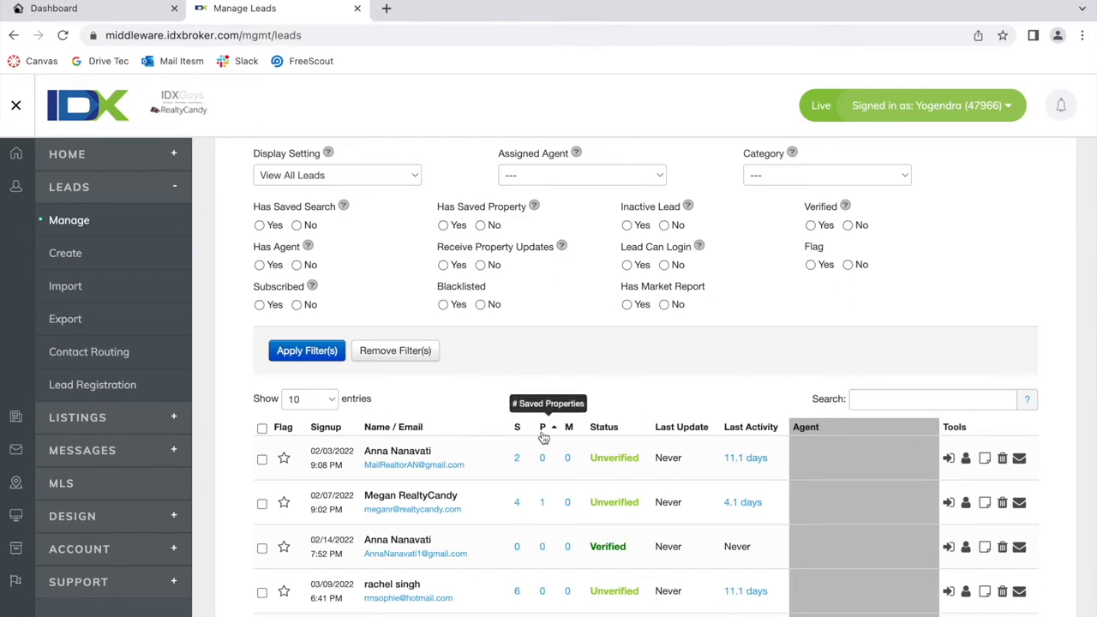
scroll("down", 3)
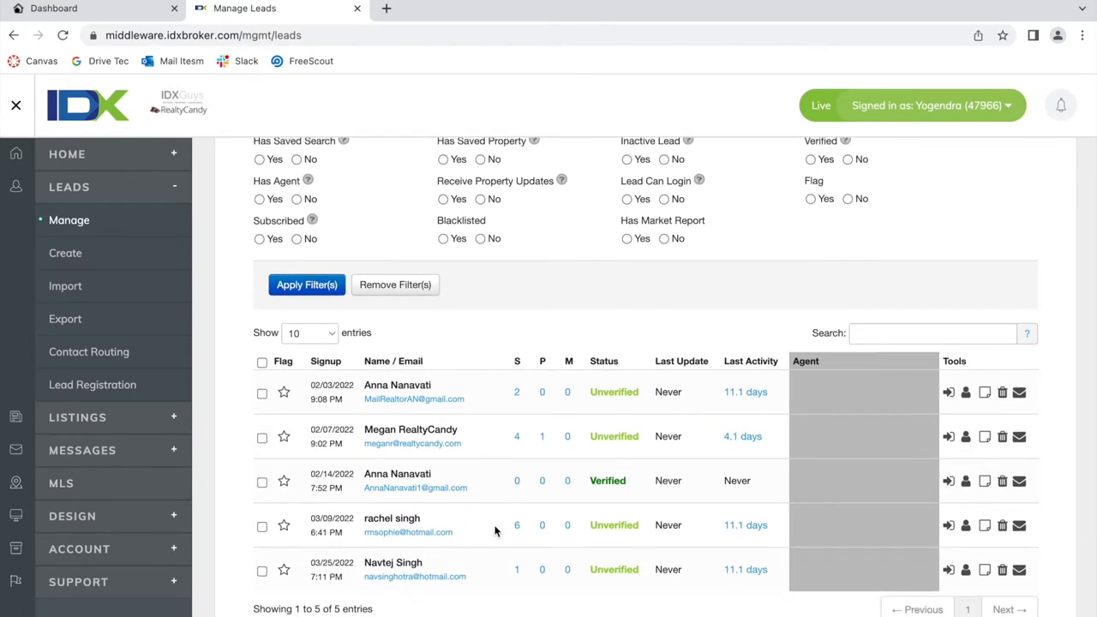
mouse_move(516, 399)
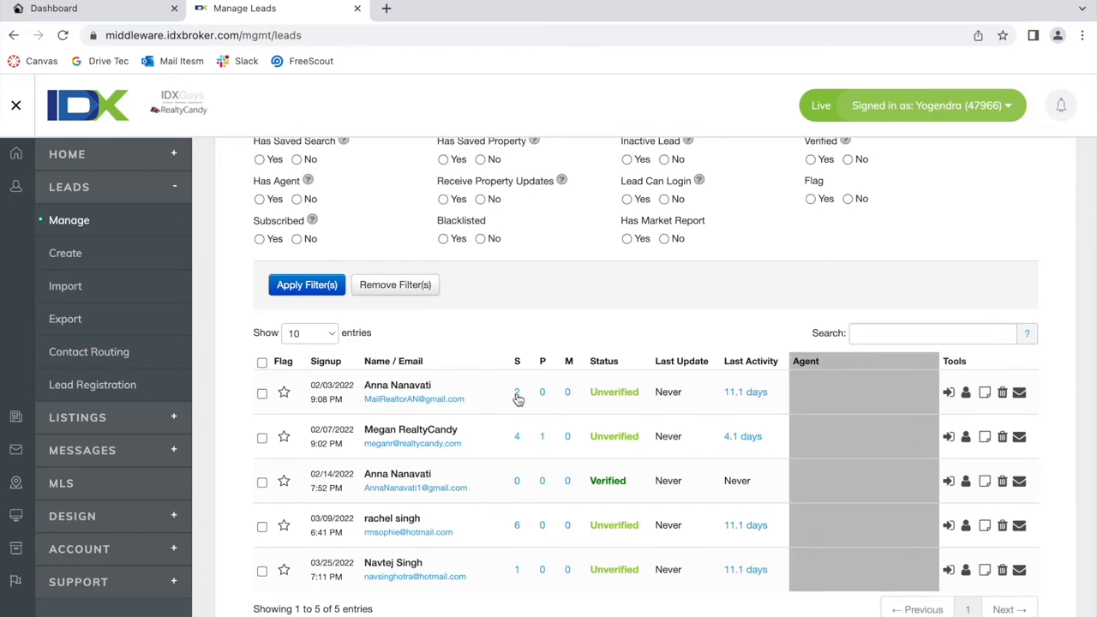
scroll("up", 3)
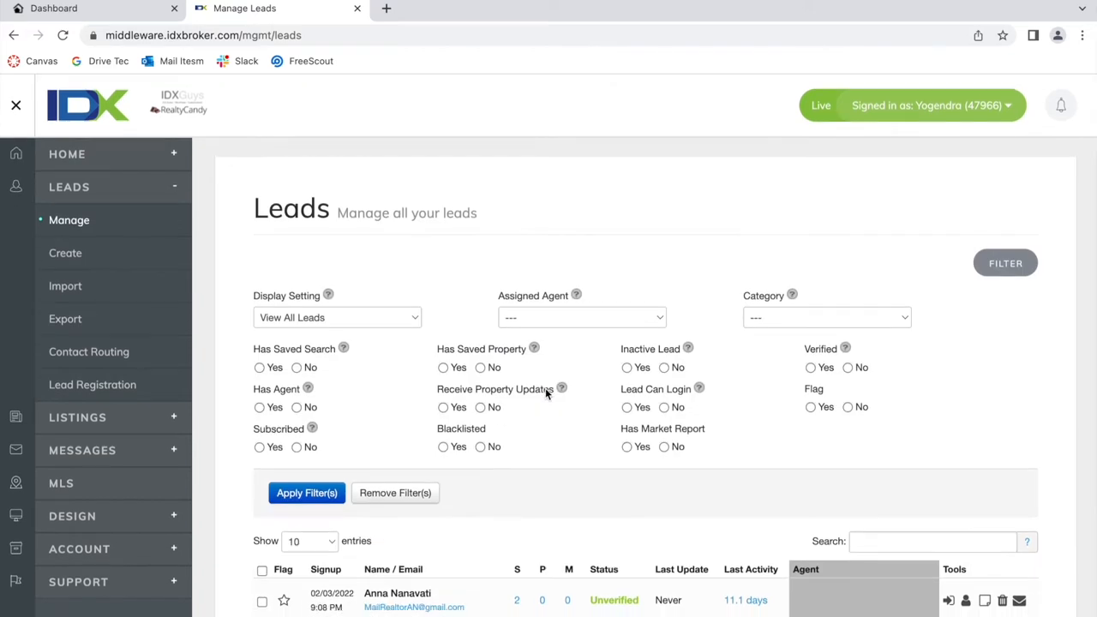
scroll("down", 3)
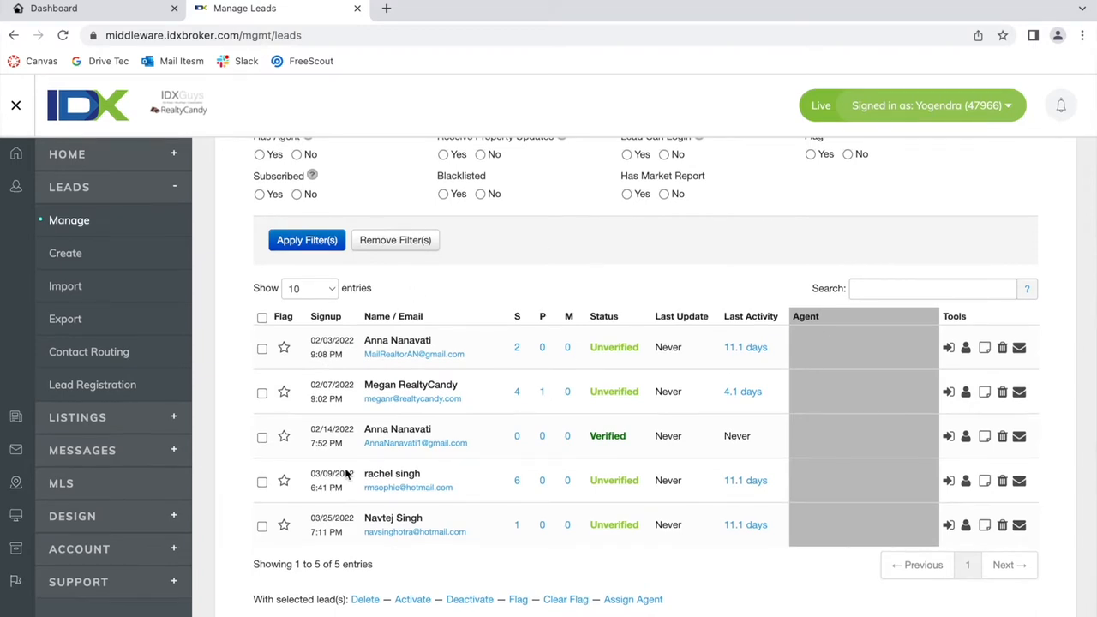
mouse_move(826, 421)
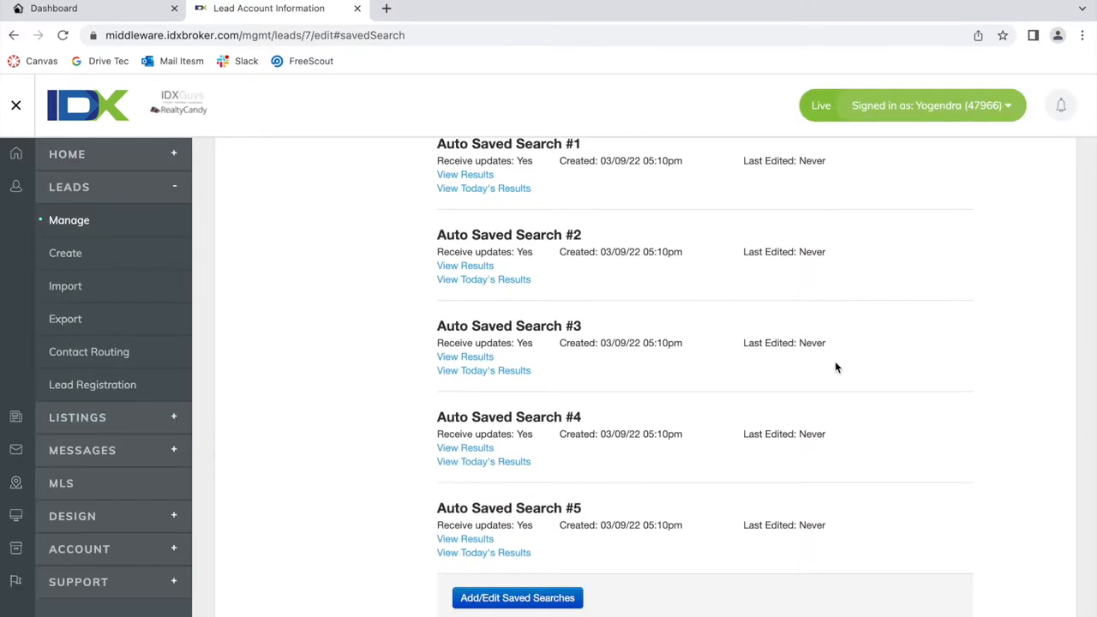
mouse_move(579, 319)
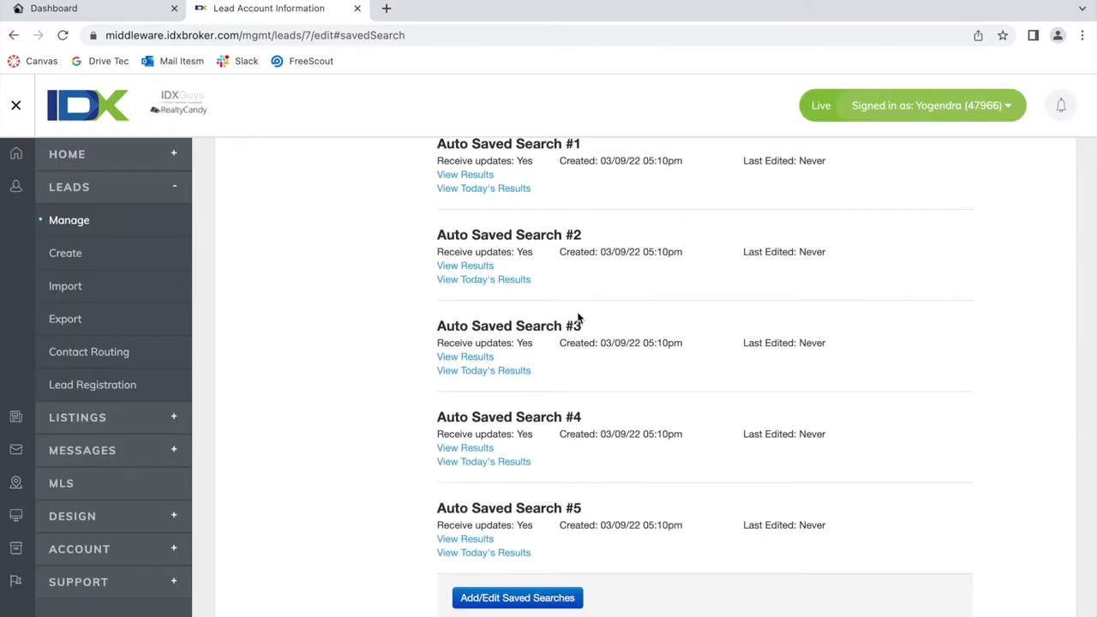
scroll("up", 3)
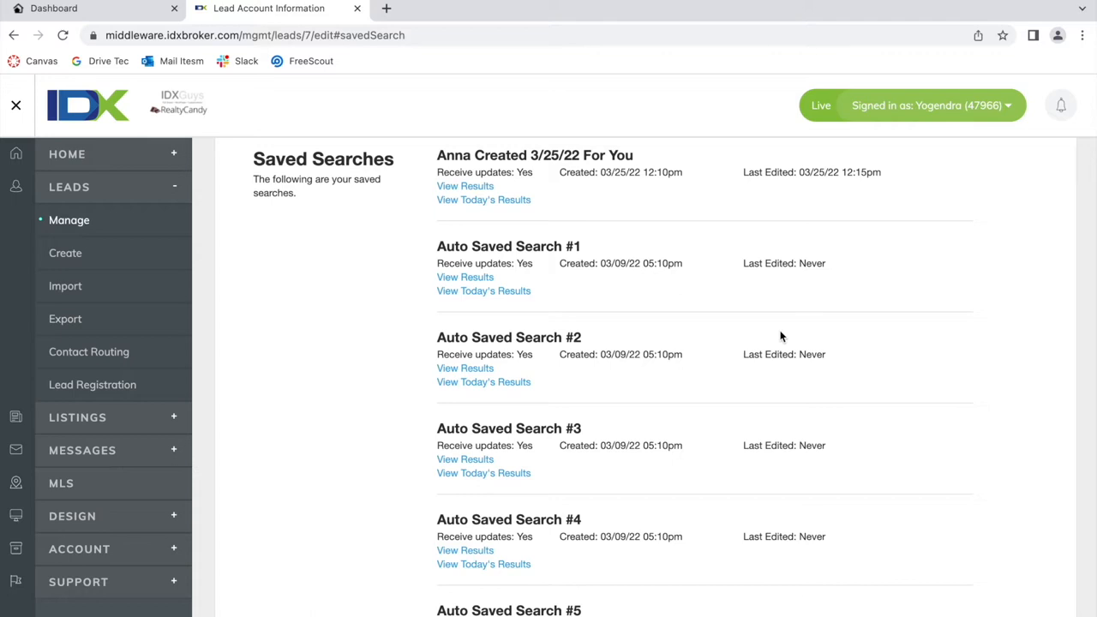
mouse_move(445, 211)
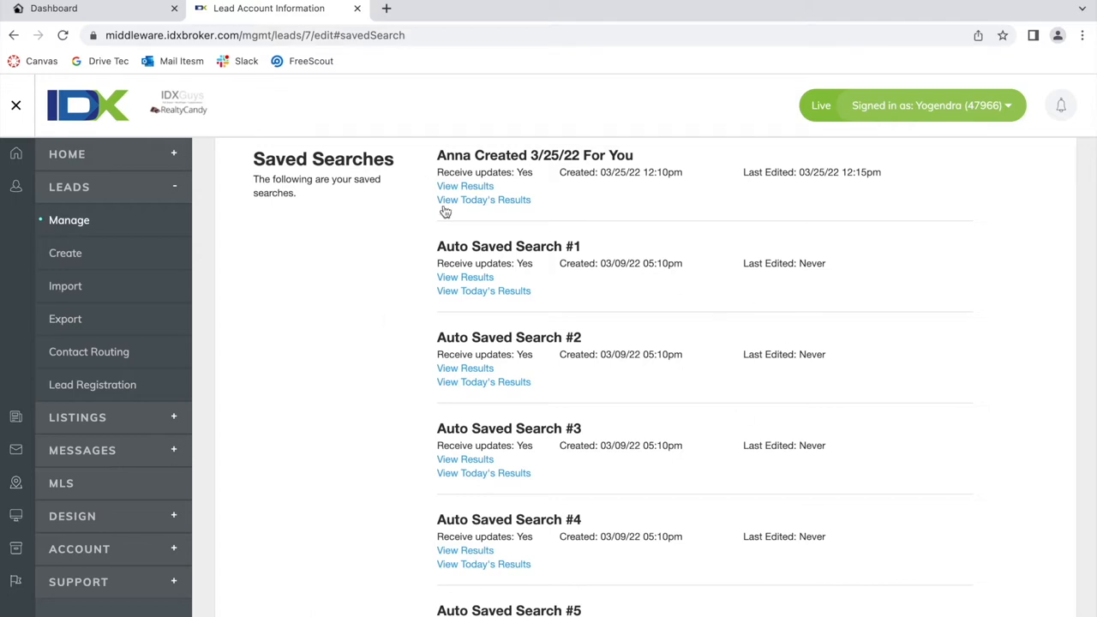
scroll("up", 3)
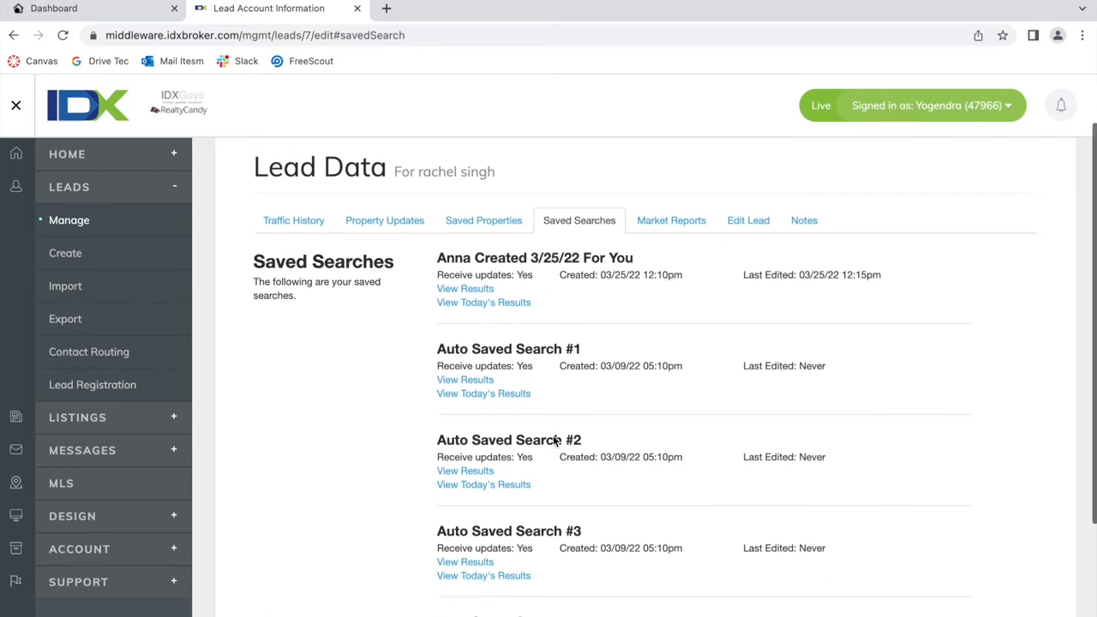
scroll("down", 3)
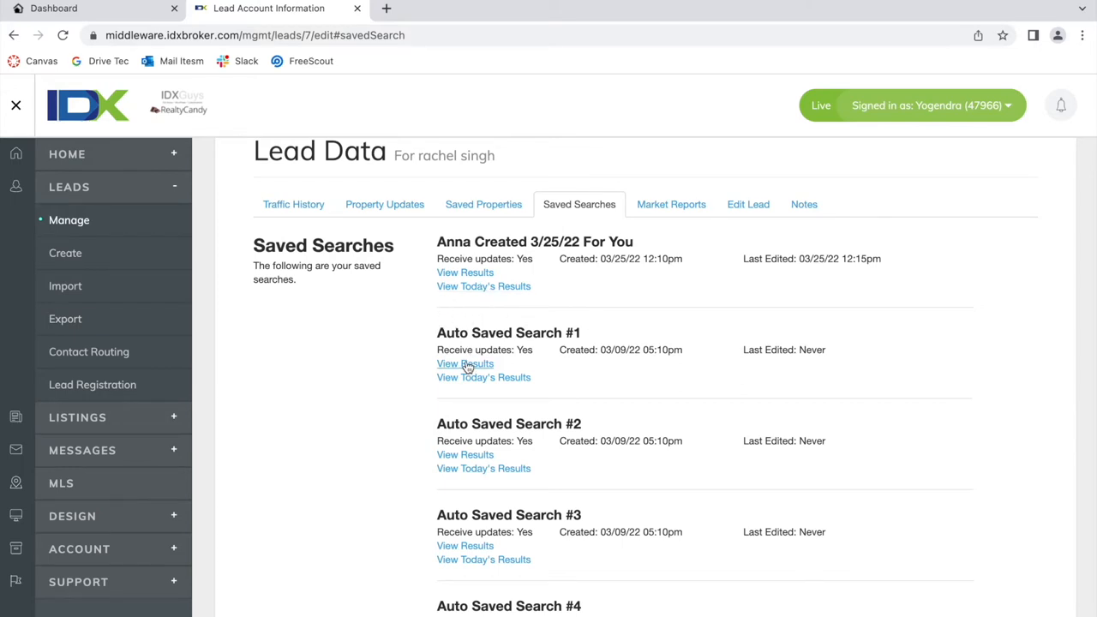
Browse Auto Saved Search #1's 500 listings in a new tab, then return to Lead Data
left_click(465, 363)
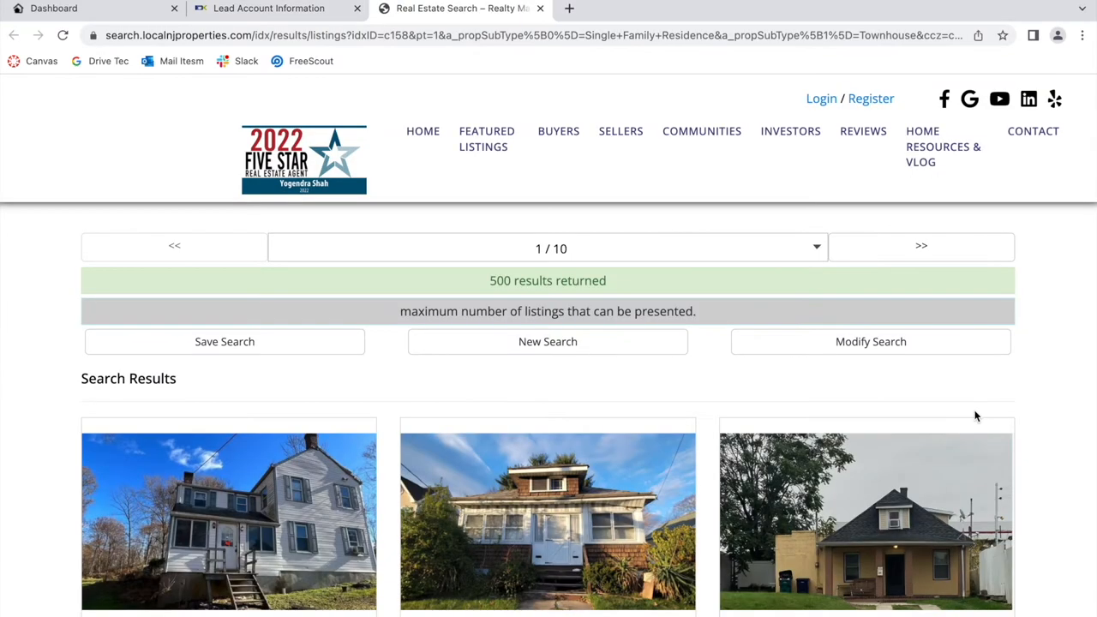
scroll("down", 3)
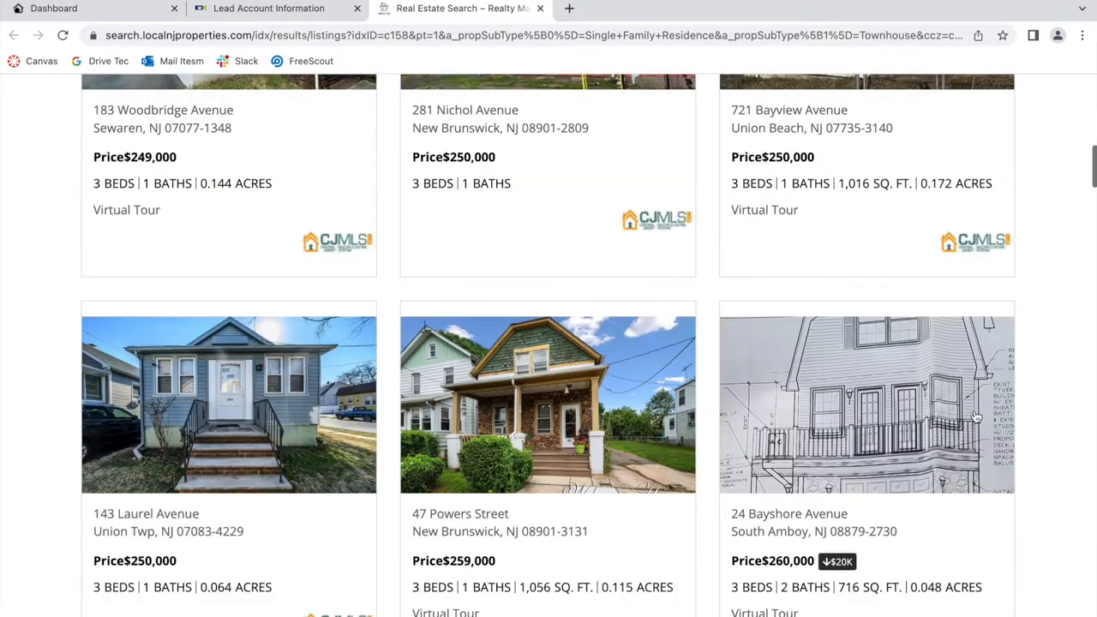
scroll("down", 3)
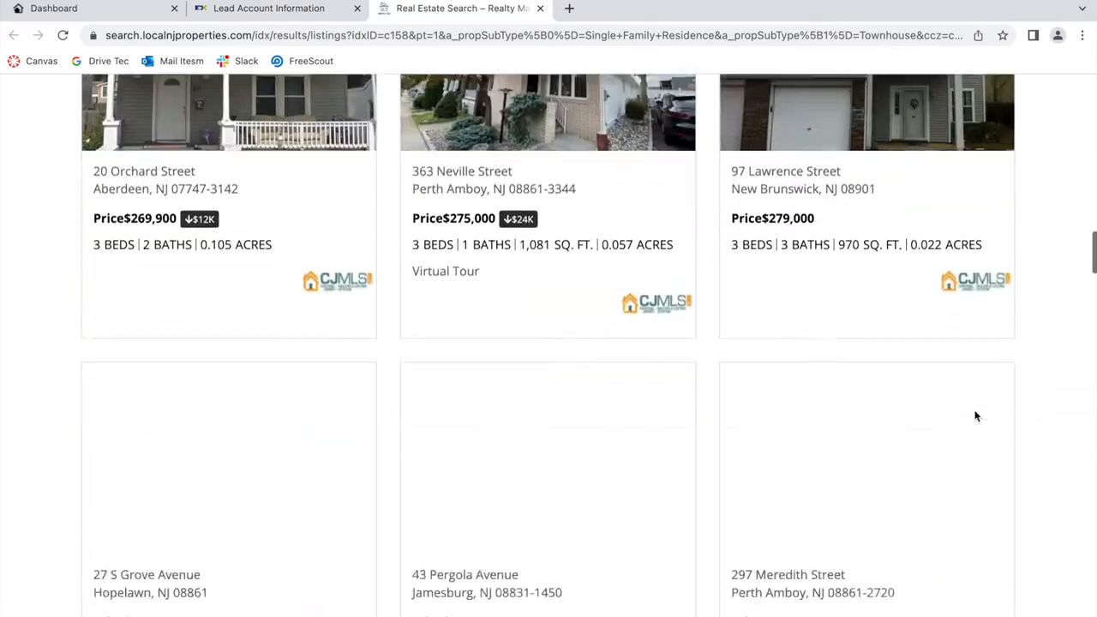
scroll("down", 3)
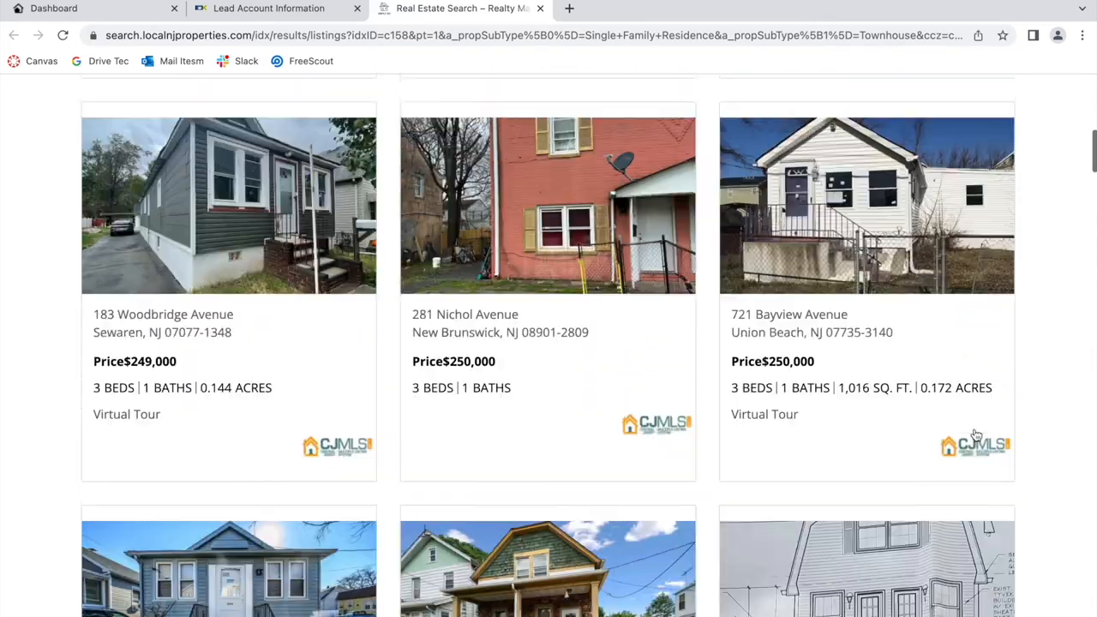
scroll("up", 3)
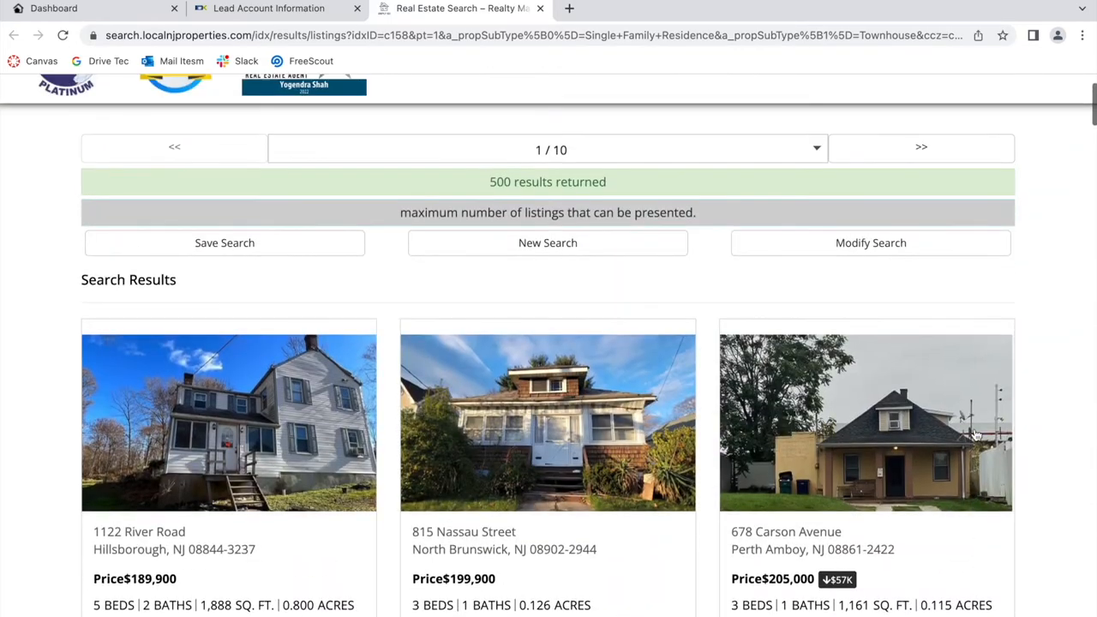
left_click(269, 8)
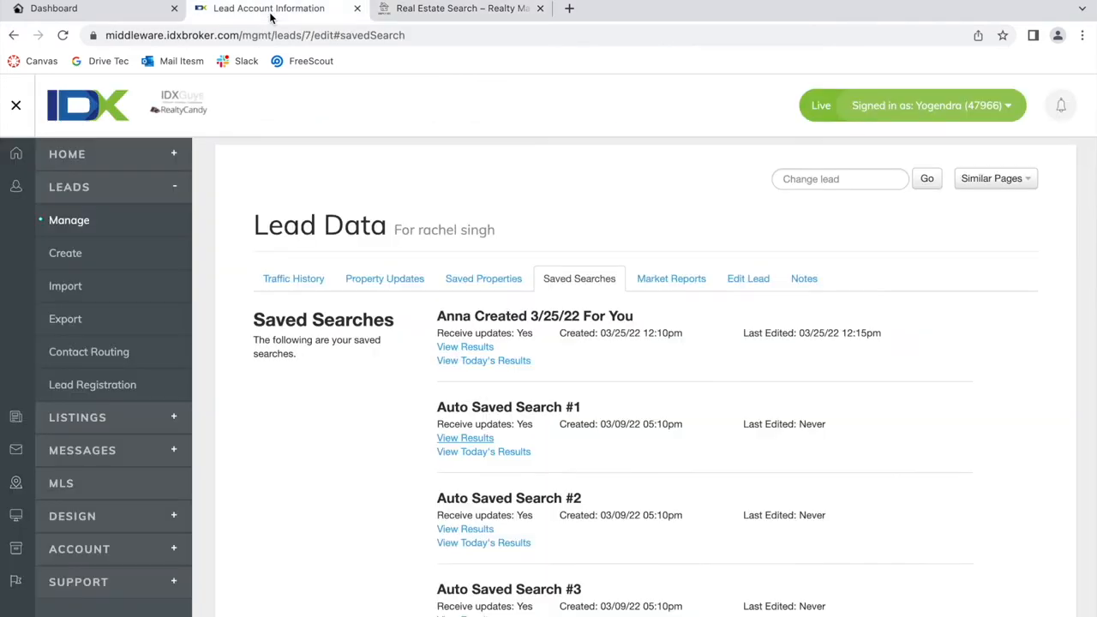
Open the Add/Edit Saved Searches table and start editing Auto Saved Search #2
scroll("down", 3)
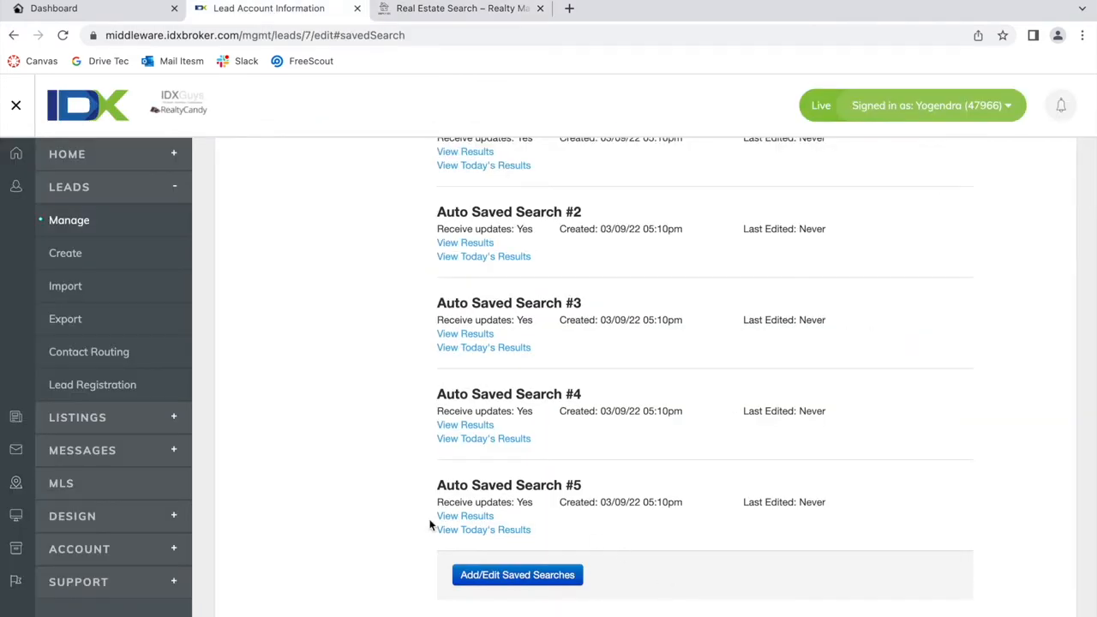
mouse_move(490, 583)
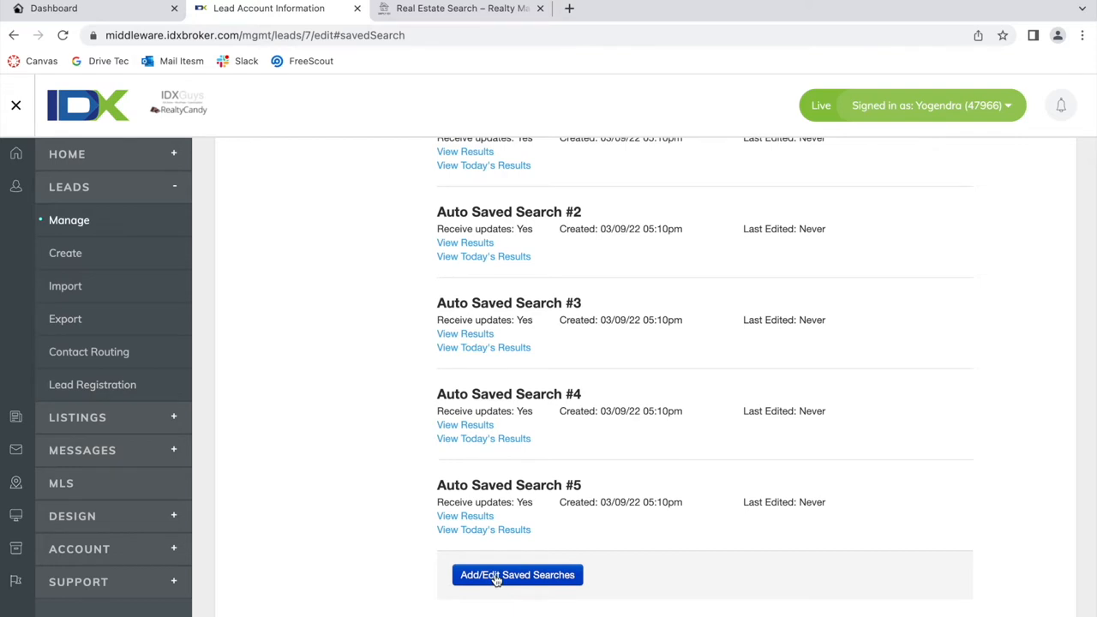
left_click(517, 574)
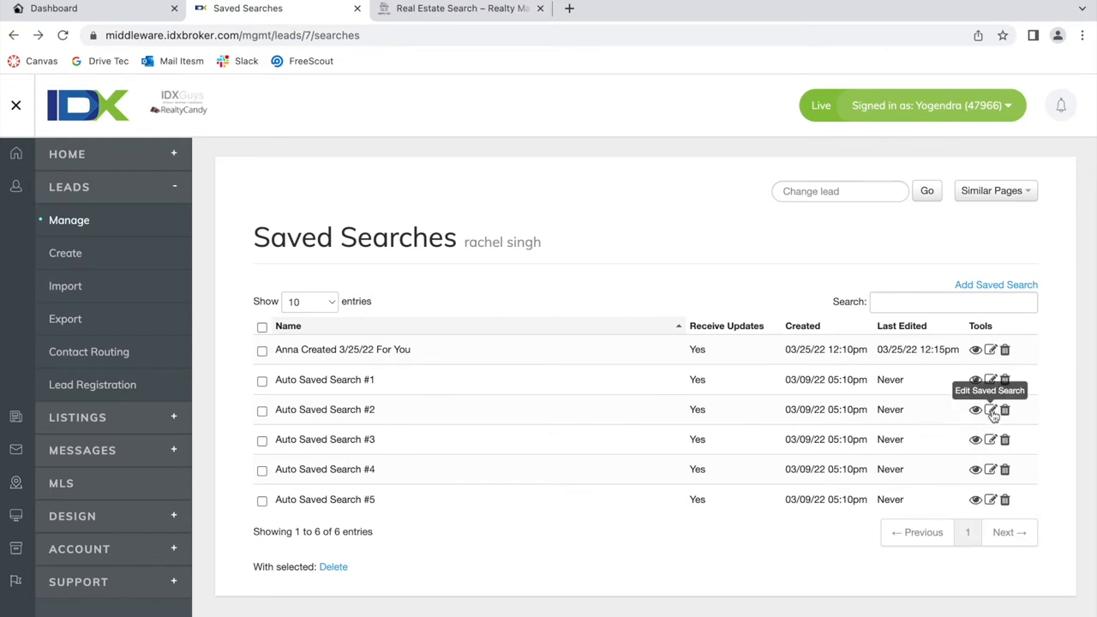
left_click(990, 409)
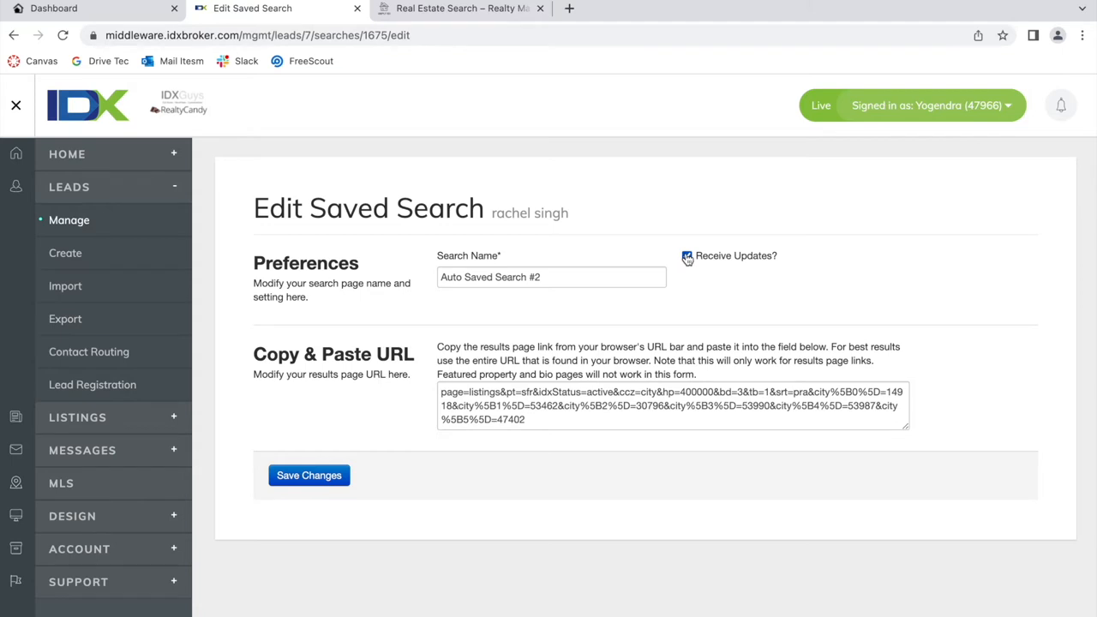
Toggle Auto Saved Search #2's receive-updates setting and return to the Saved Searches table
left_click(686, 256)
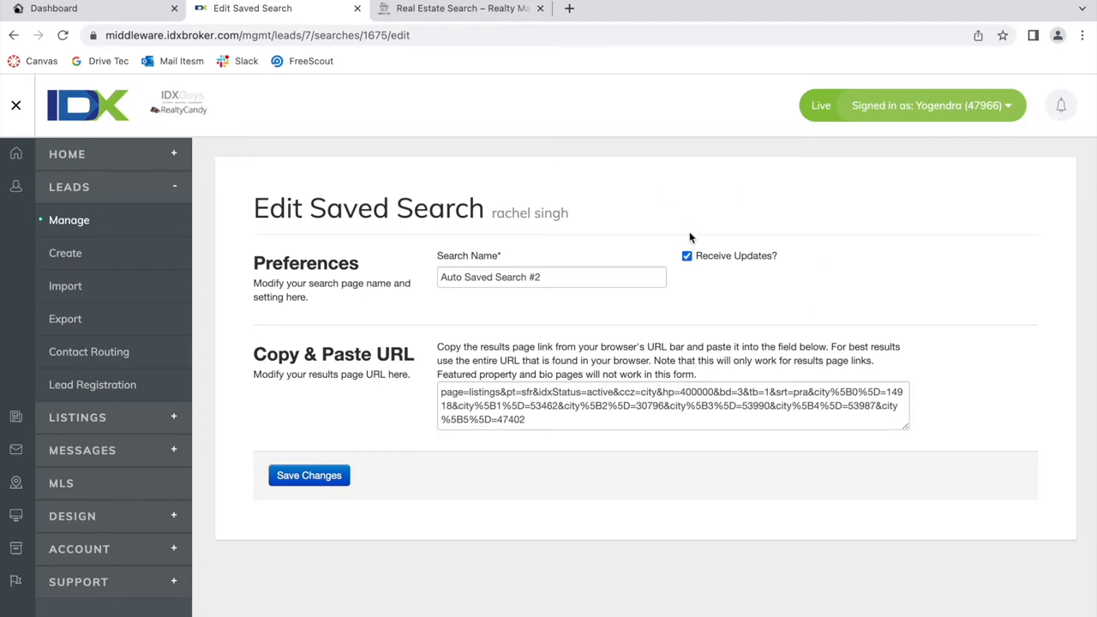
mouse_move(692, 238)
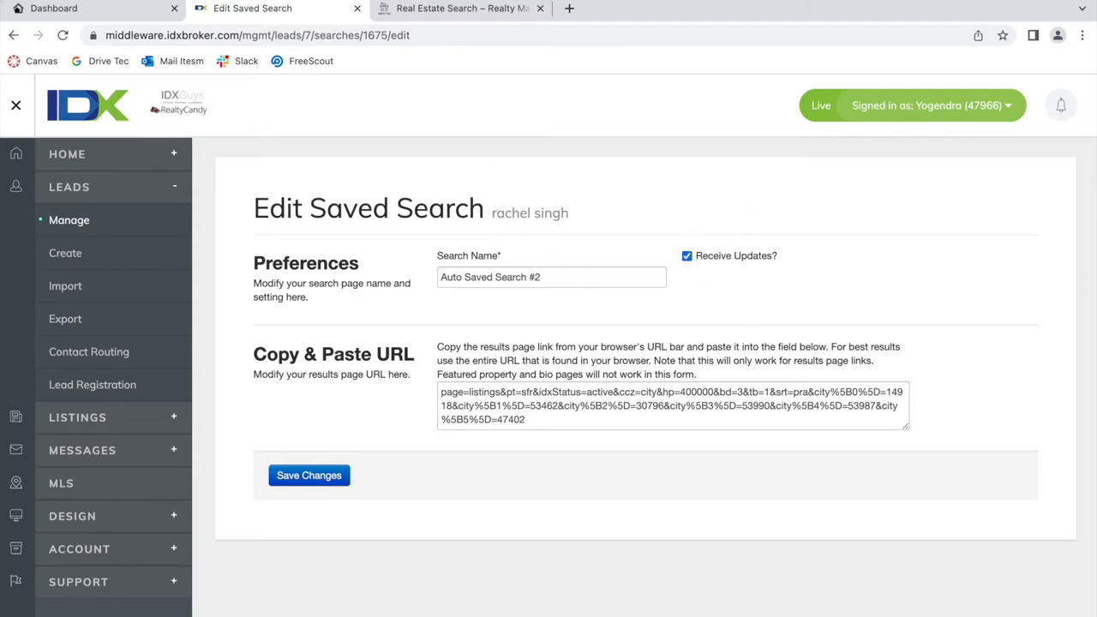
left_click(309, 475)
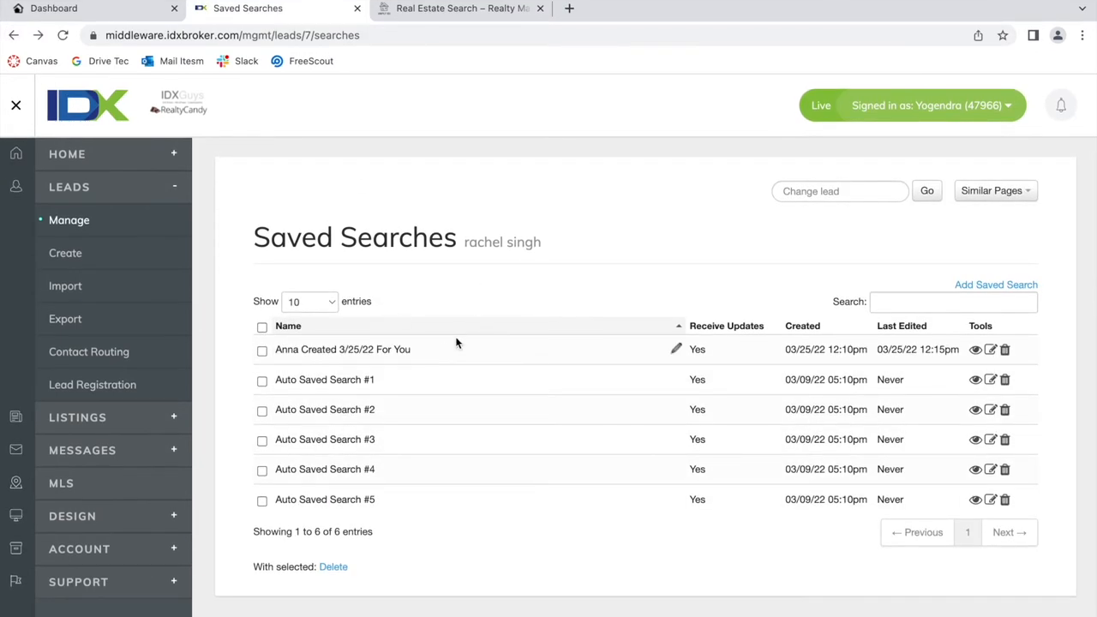
mouse_move(317, 334)
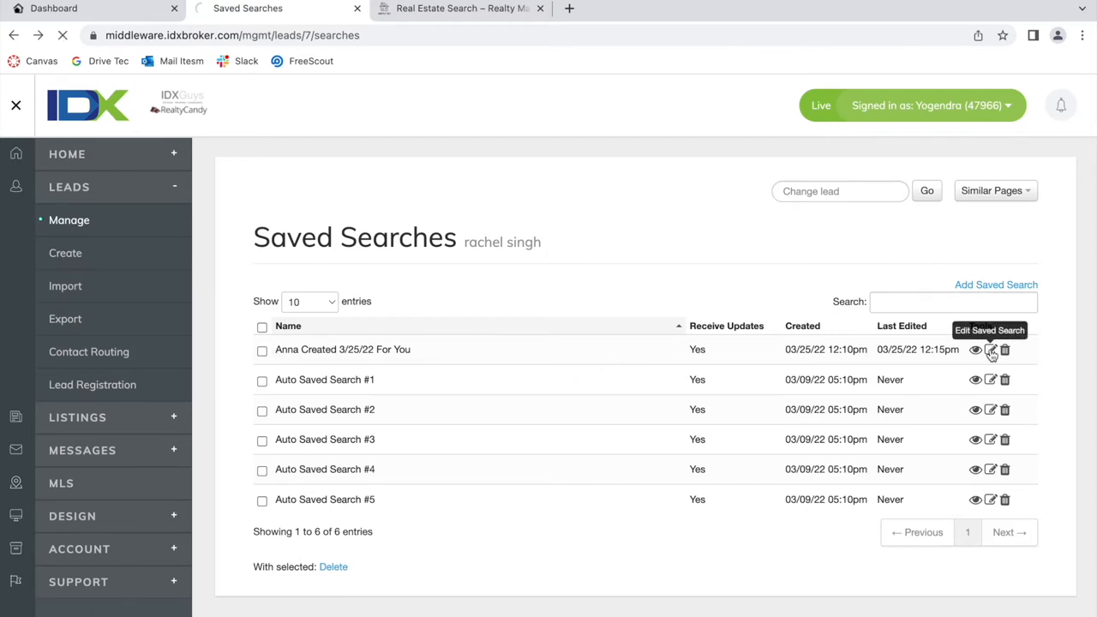
Open the 3/25/22 saved search for editing and review its criteria
left_click(989, 349)
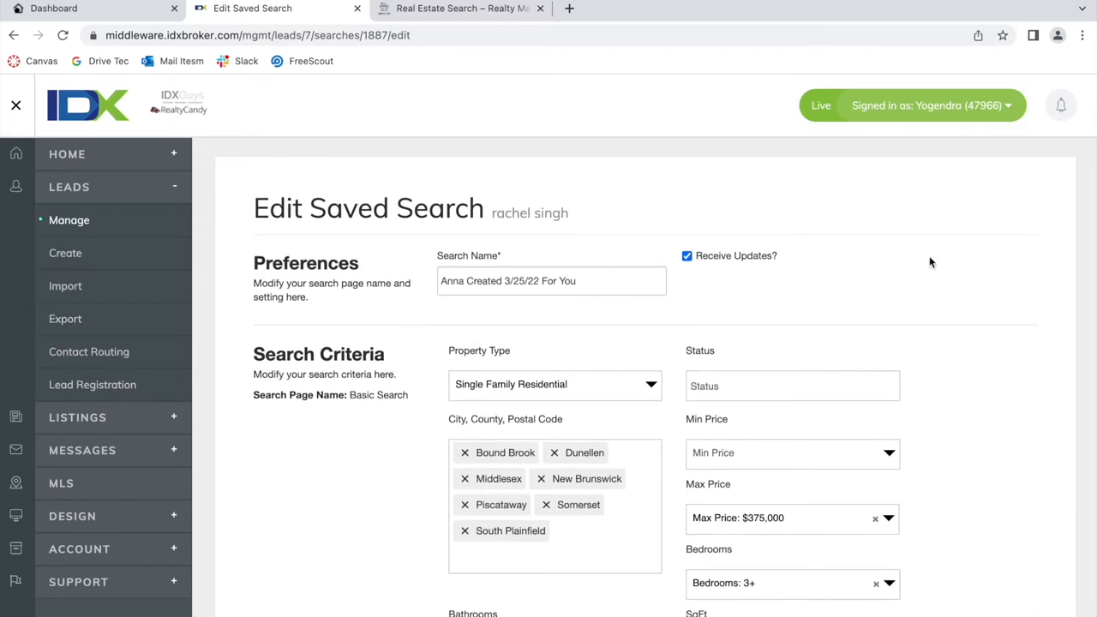
scroll("down", 3)
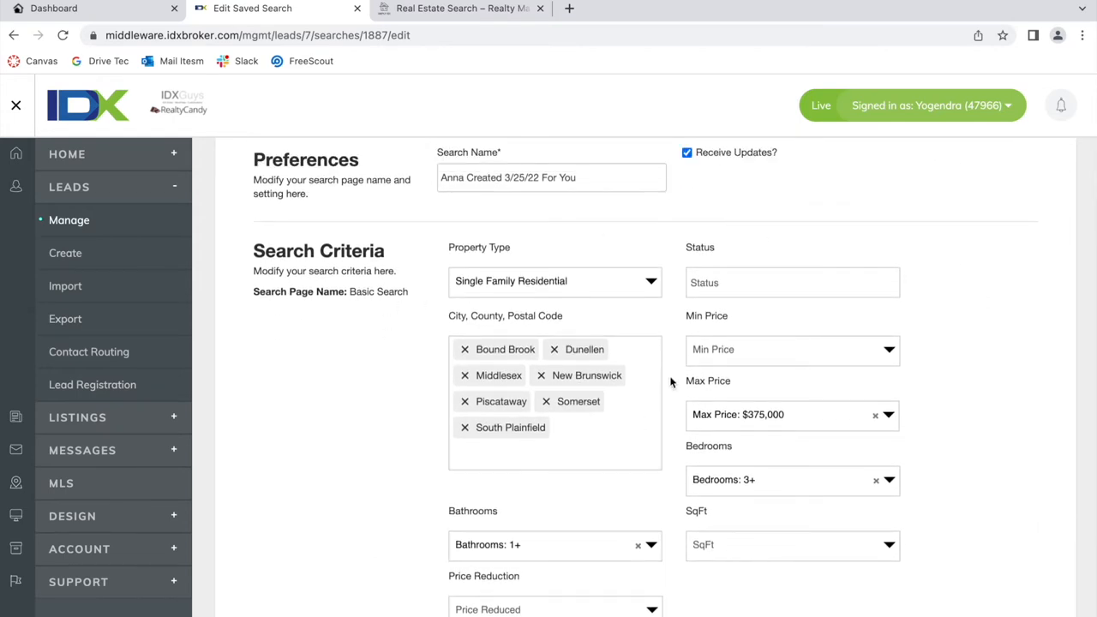
scroll("down", 3)
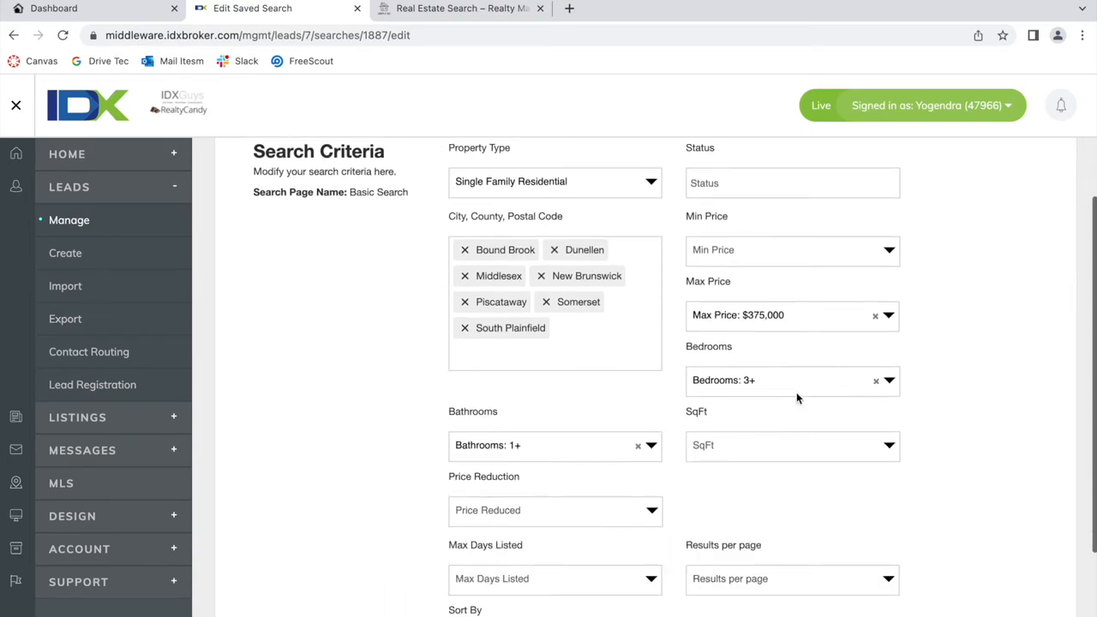
scroll("down", 3)
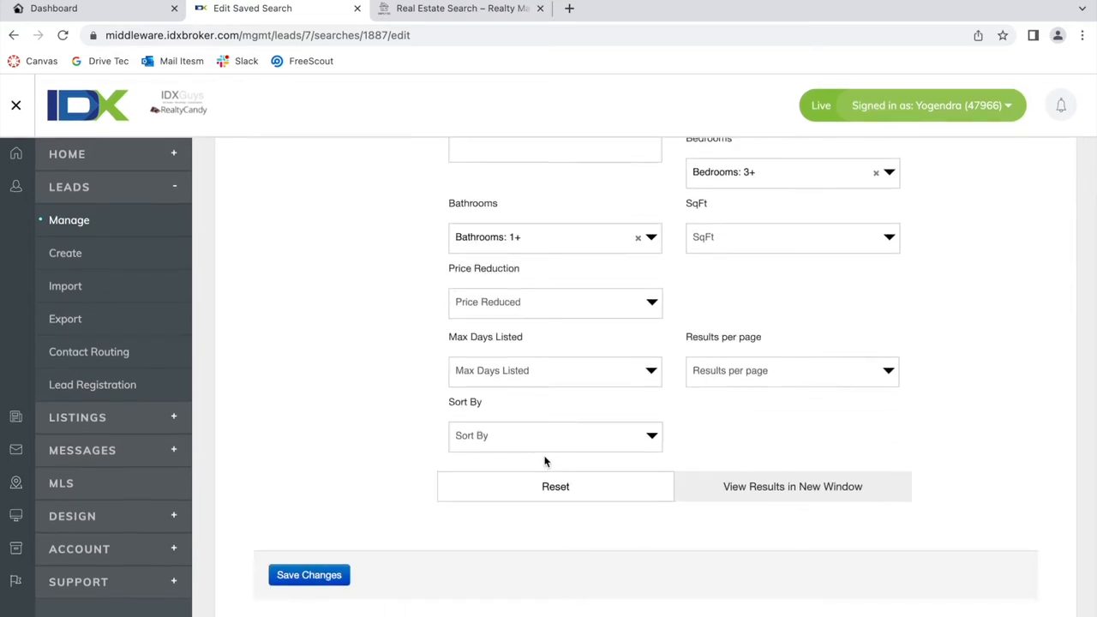
scroll("up", 3)
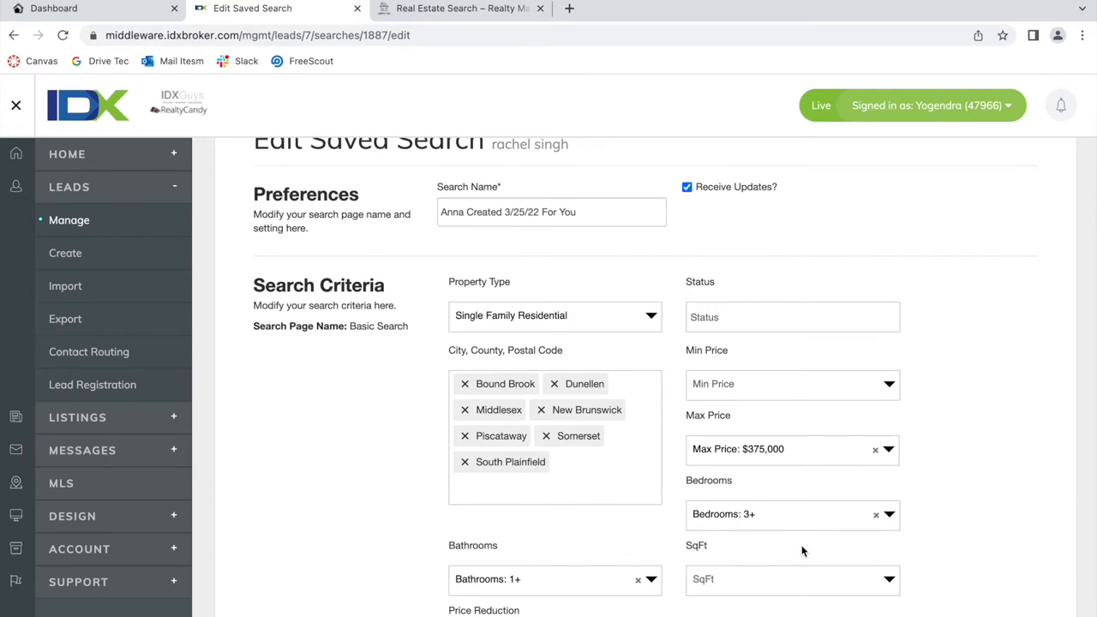
scroll("down", 3)
type("1")
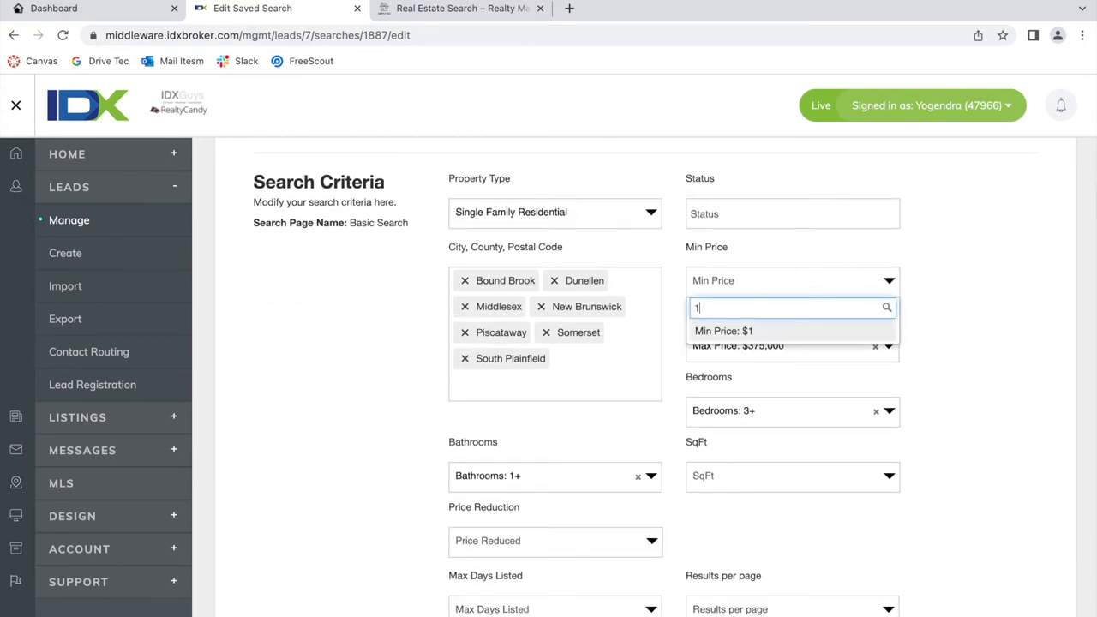
Set status to Active and price reduced in the last 7 days, then save
left_click(792, 213)
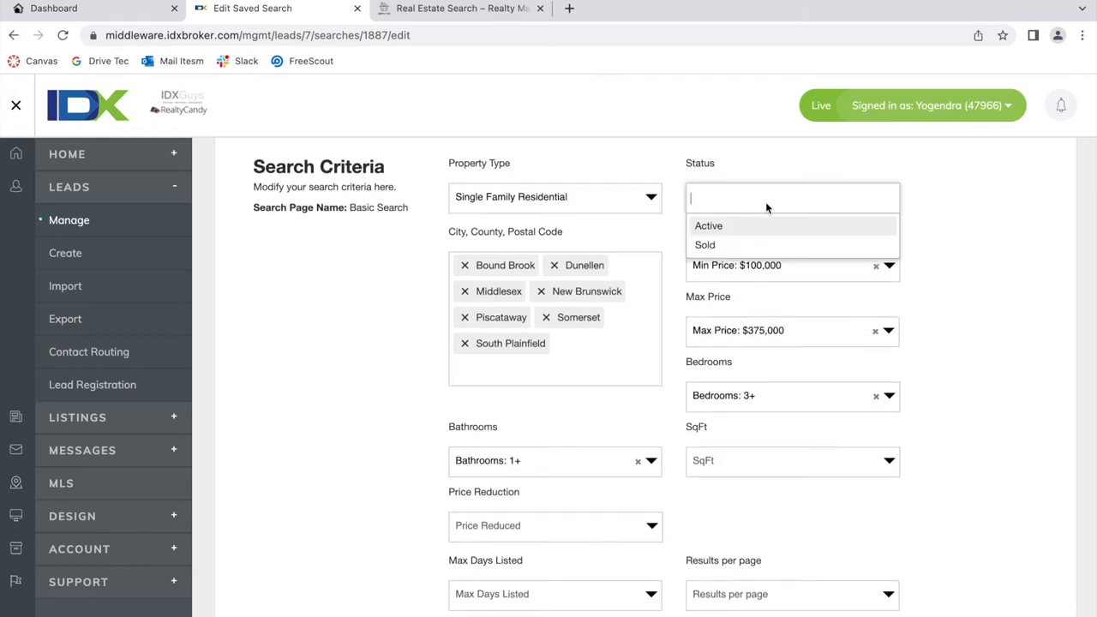
scroll("down", 3)
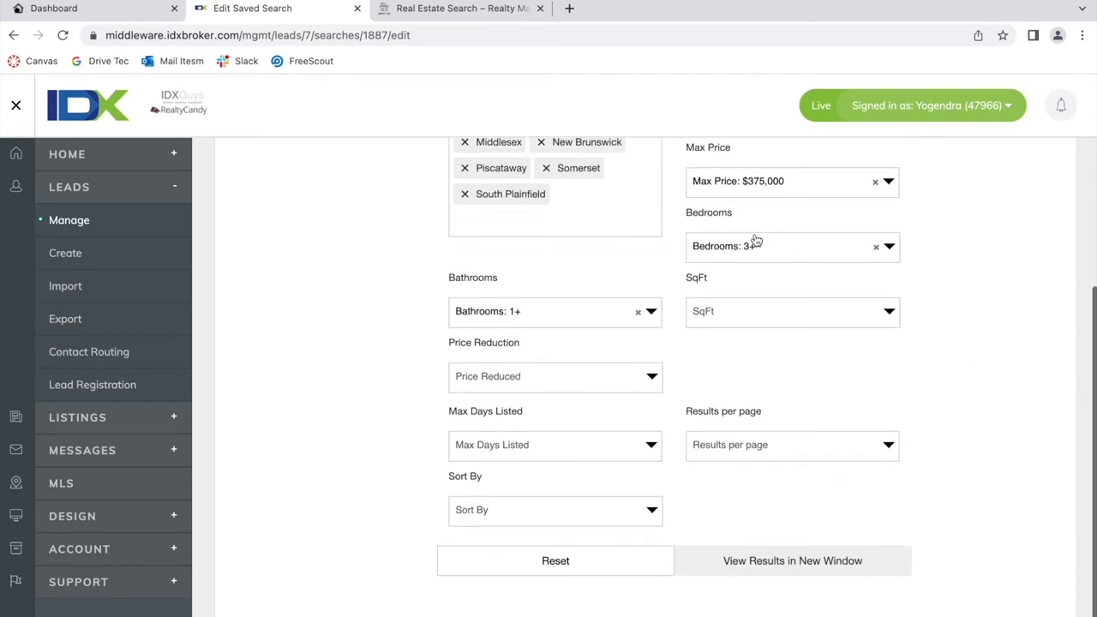
left_click(556, 376)
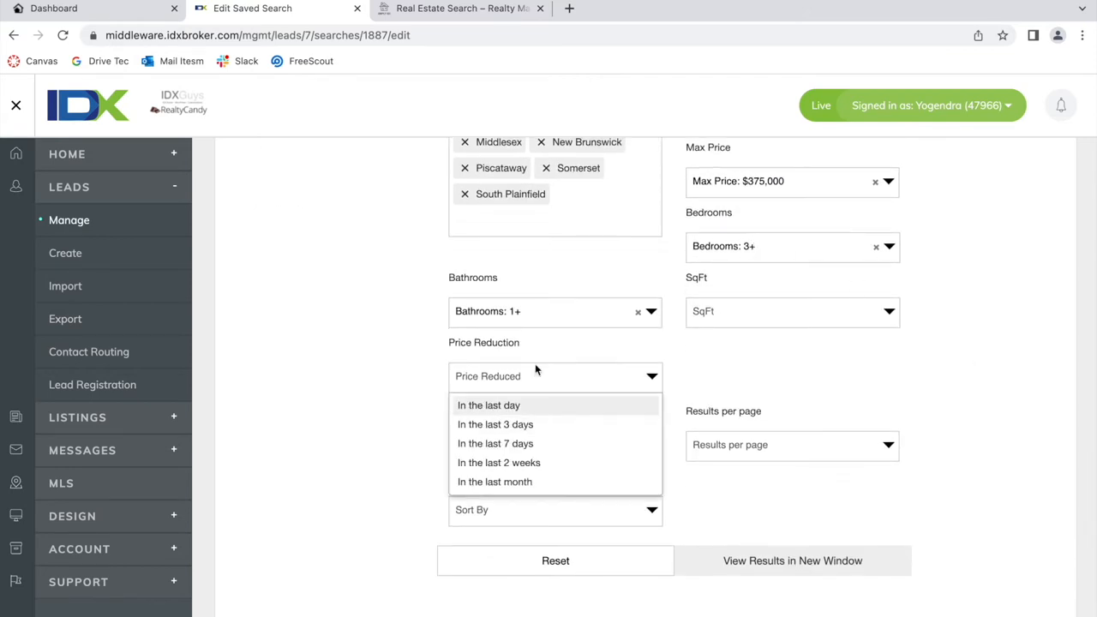
left_click(495, 443)
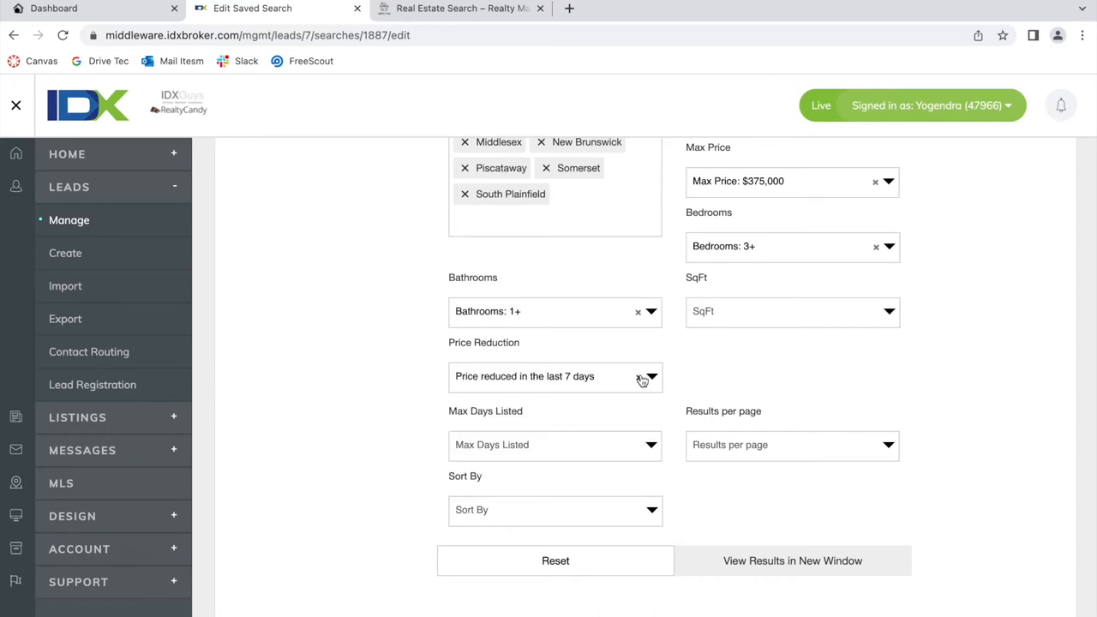
scroll("down", 3)
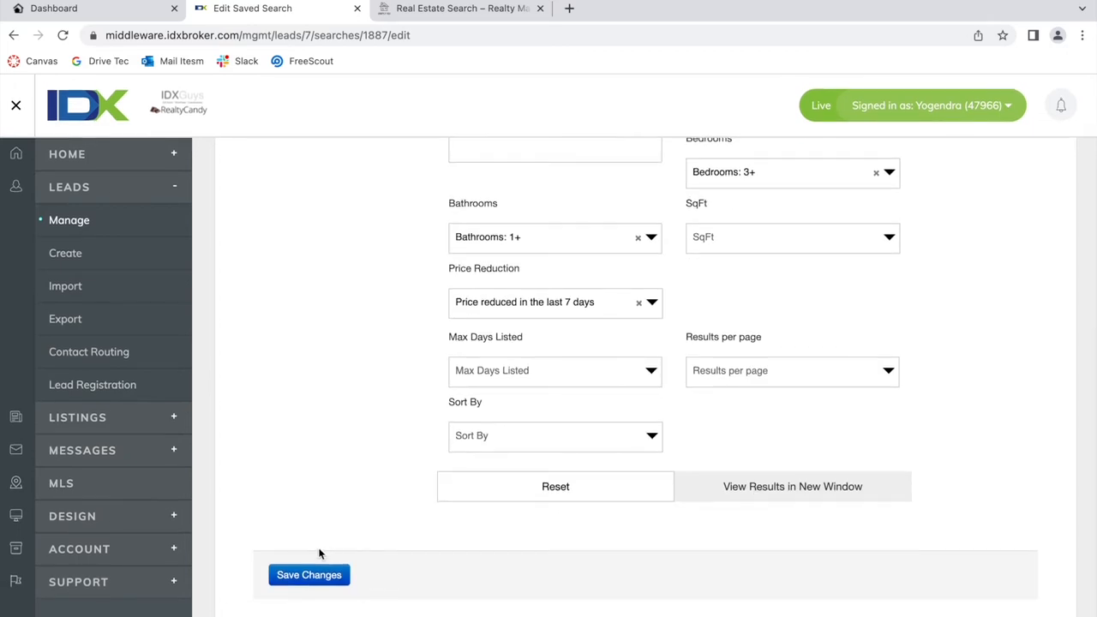
scroll("up", 3)
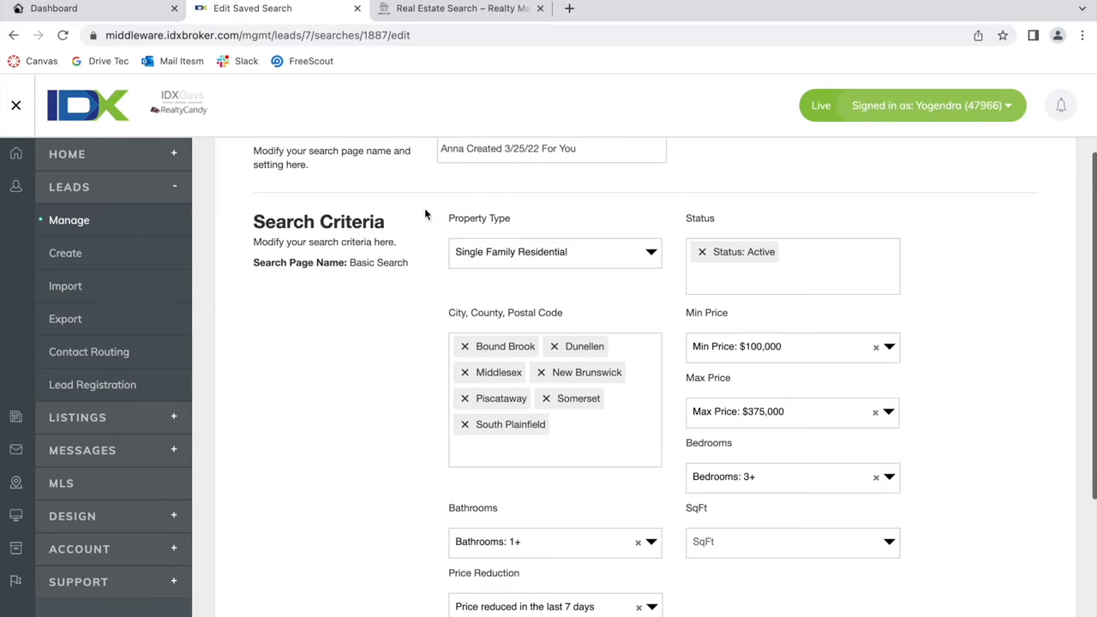
scroll("up", 3)
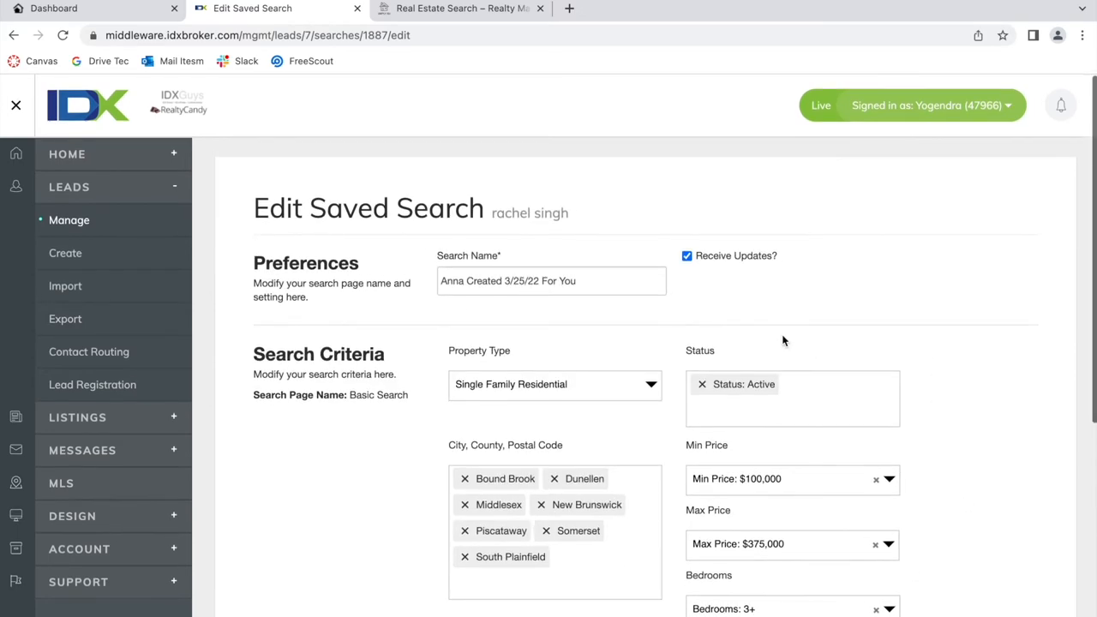
scroll("down", 3)
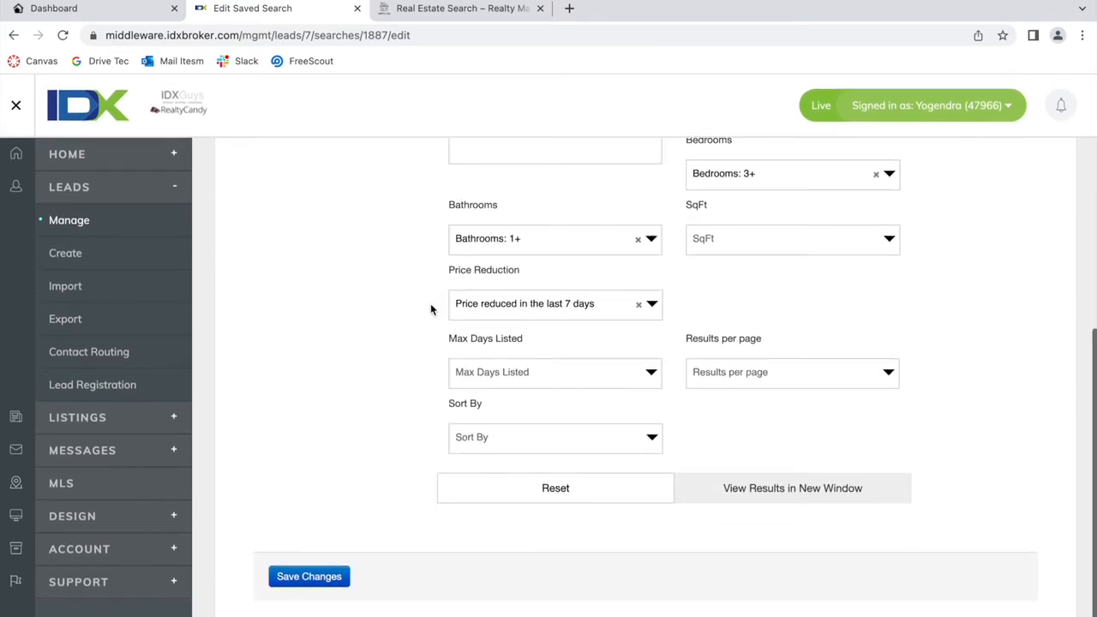
left_click(13, 35)
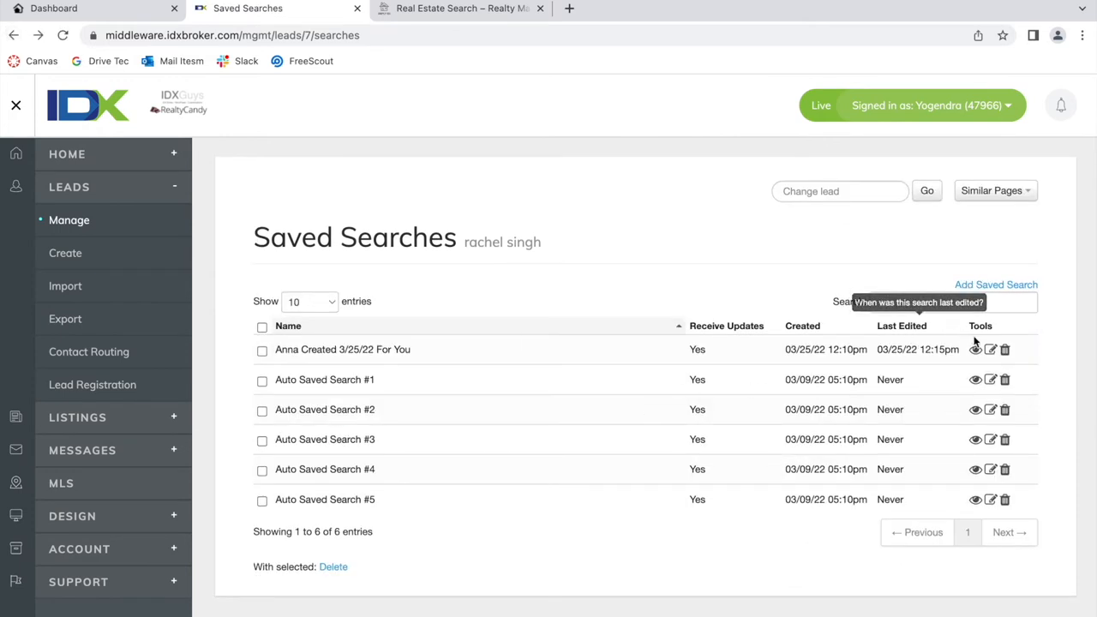
mouse_move(991, 350)
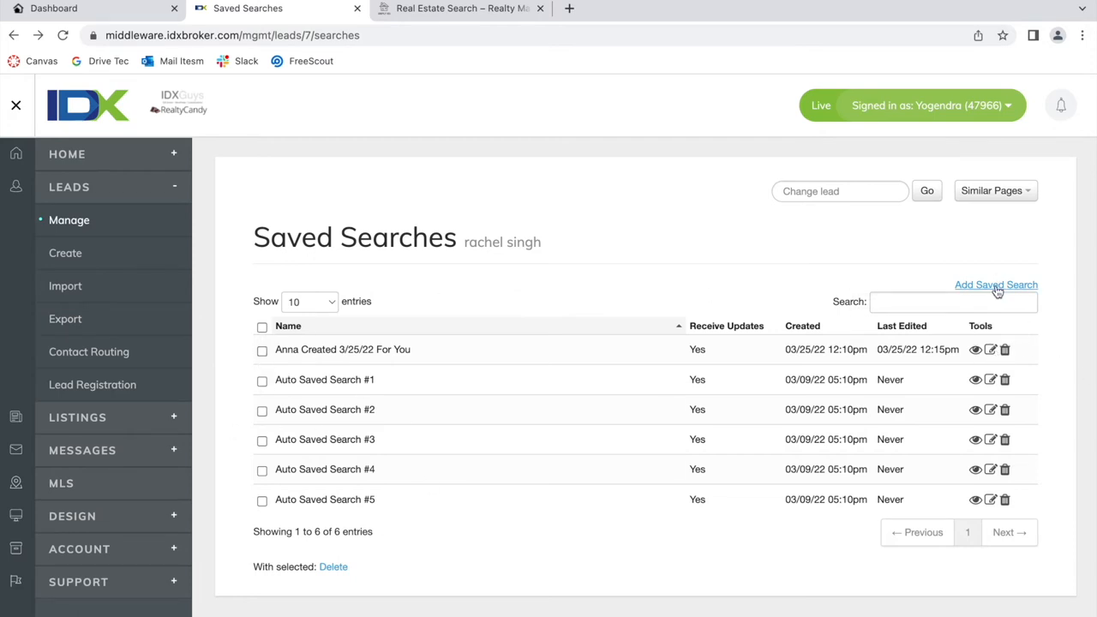
mouse_move(1054, 284)
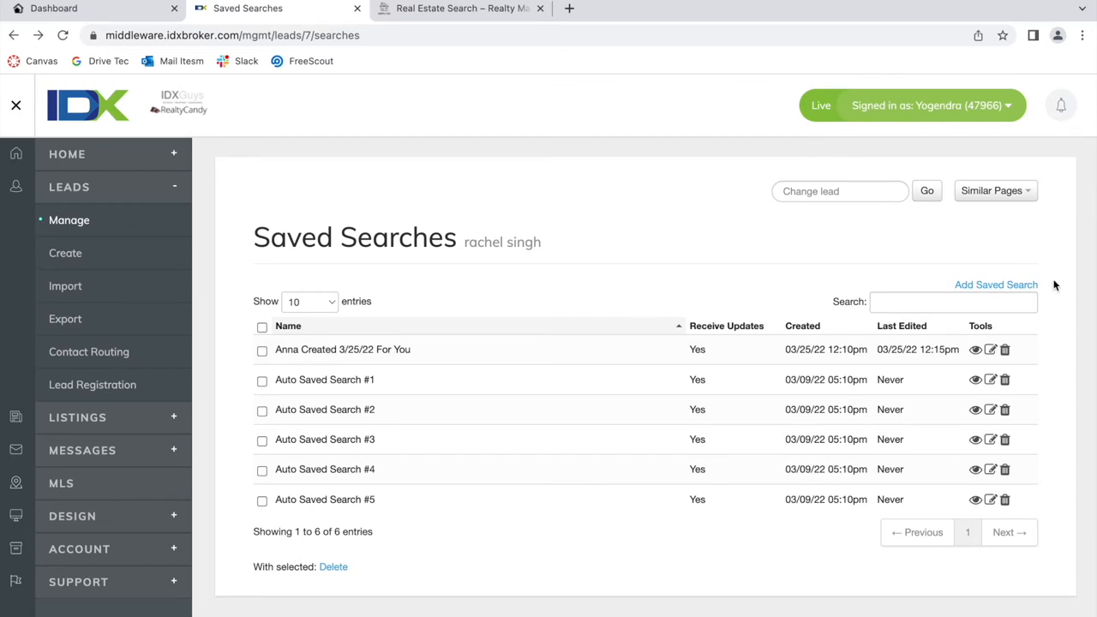
left_click(995, 285)
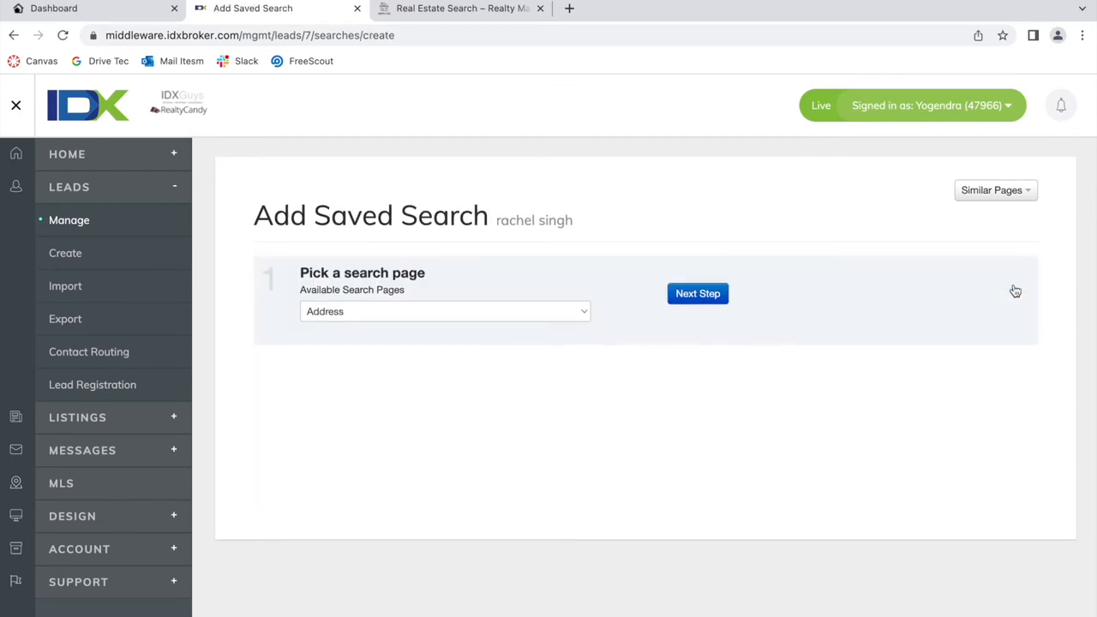
left_click(445, 311)
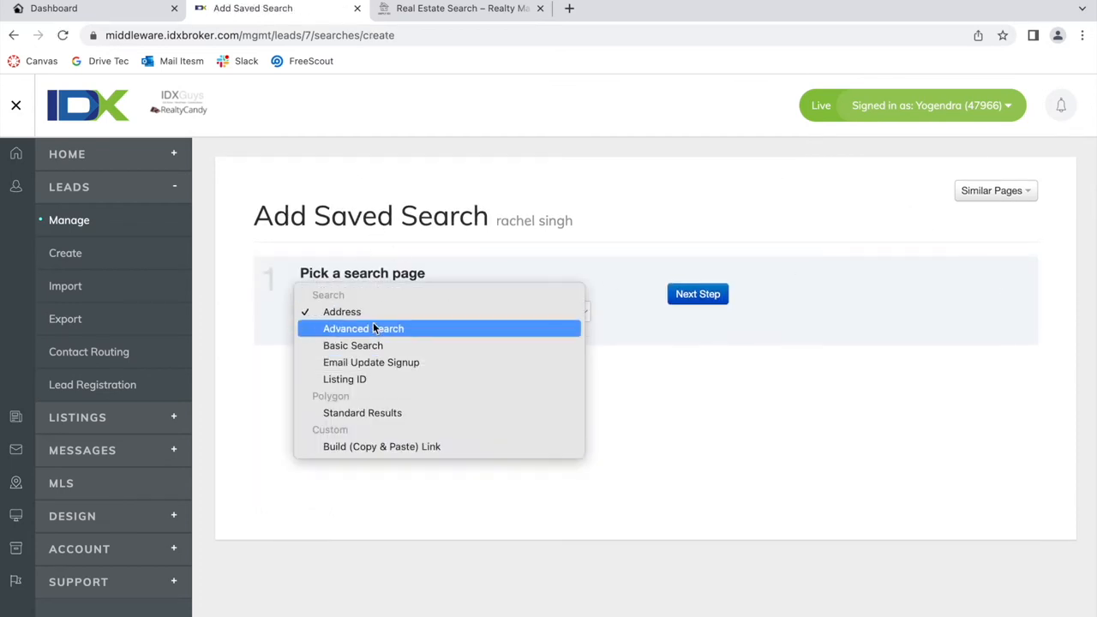
mouse_move(353, 345)
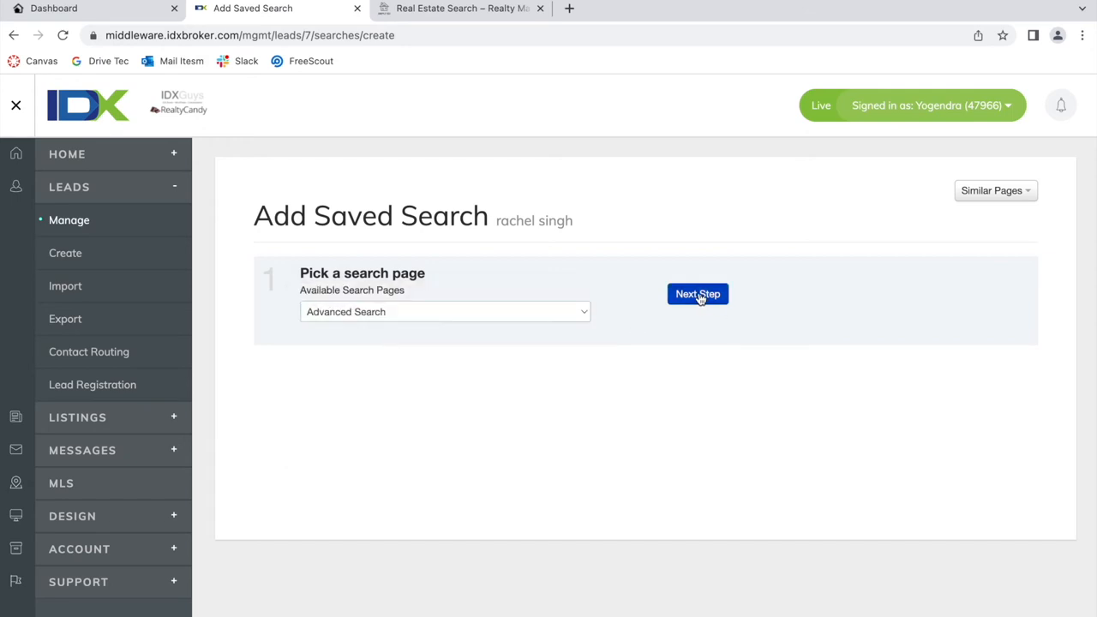
left_click(698, 294)
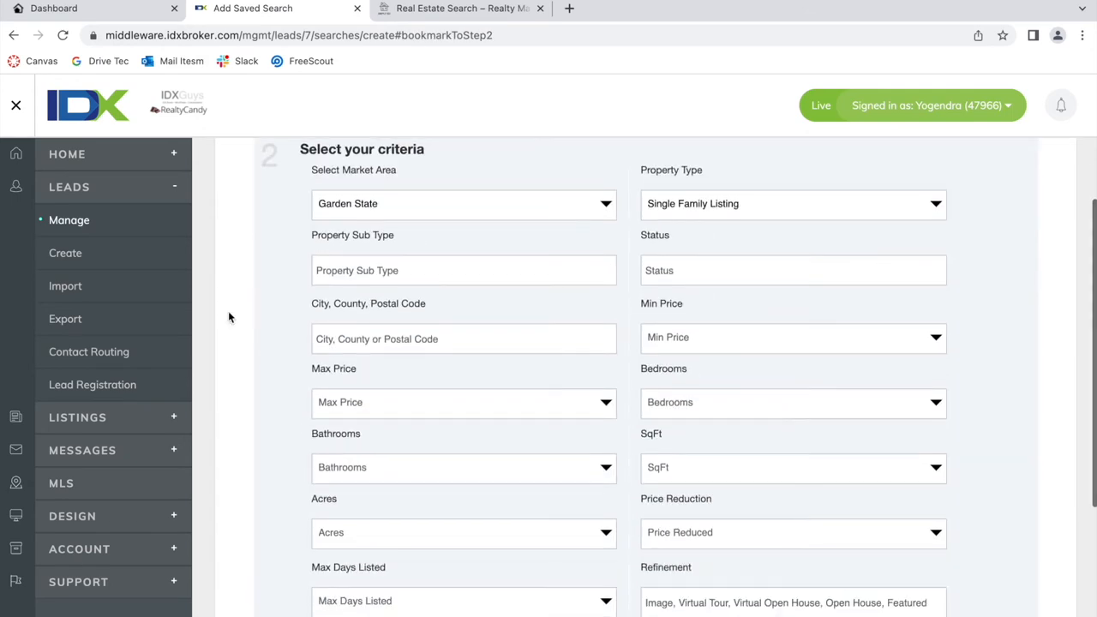
scroll("up", 3)
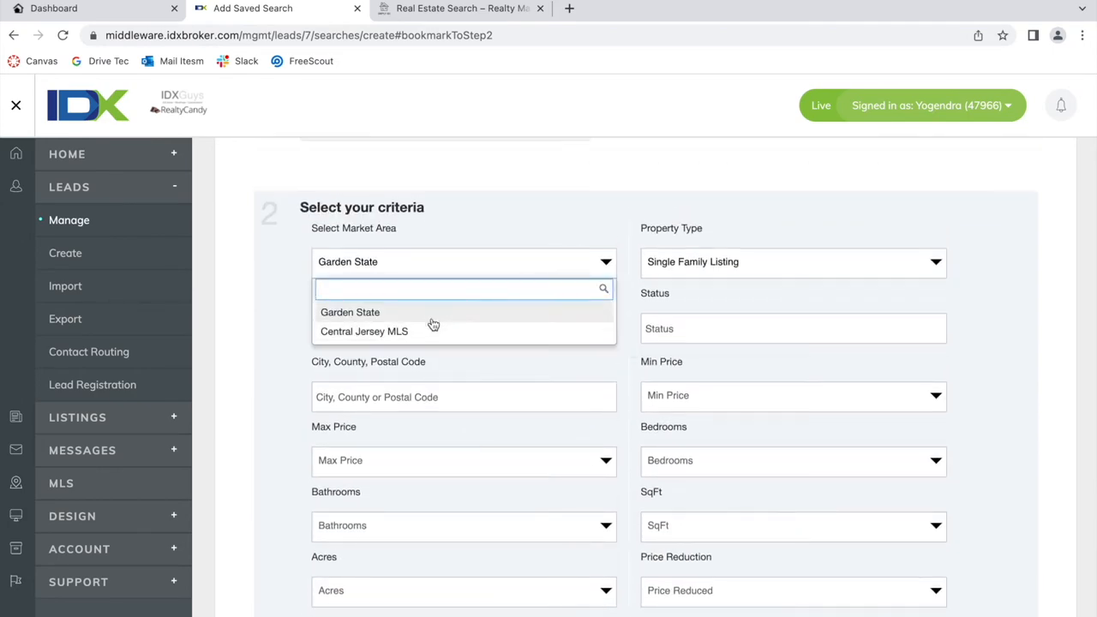
Add Denville as the city and require 2+ bedrooms and 3+ bathrooms
left_click(350, 312)
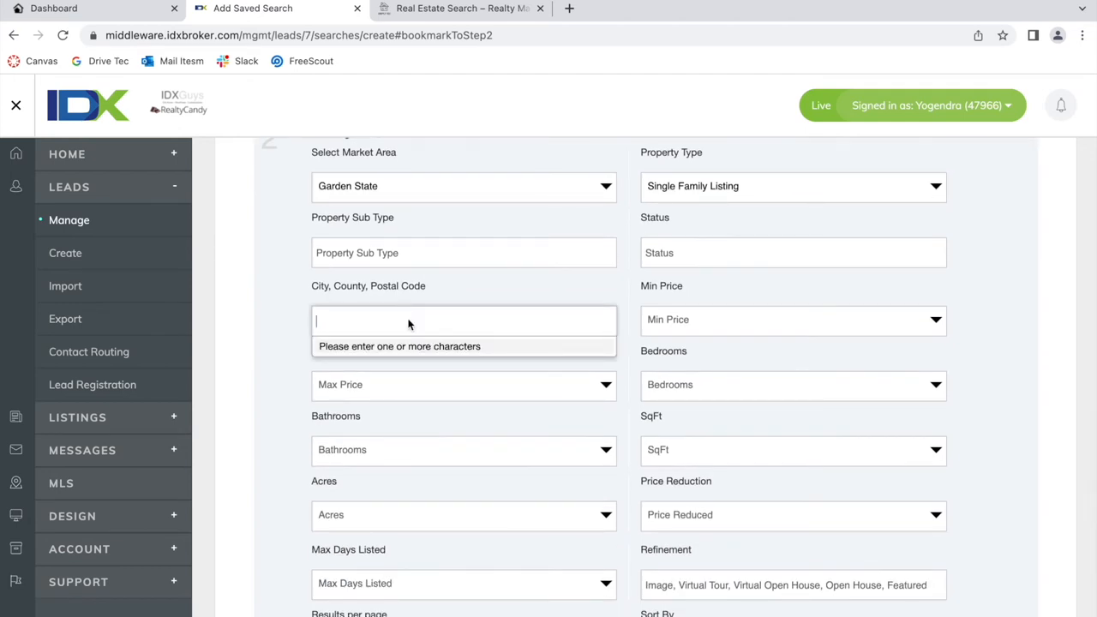
type("d")
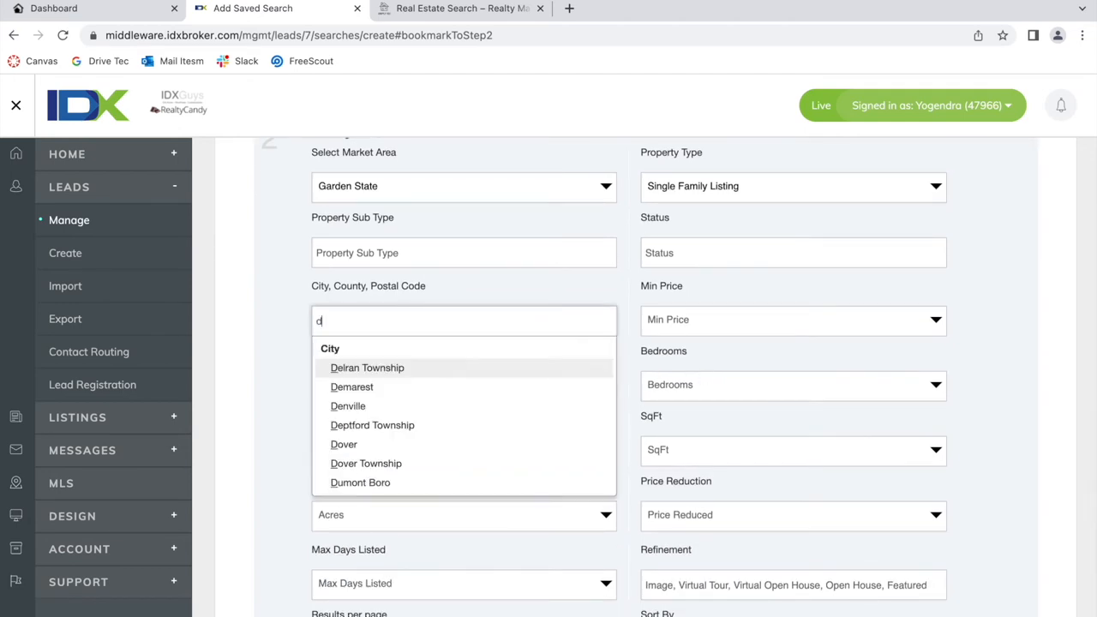
left_click(348, 405)
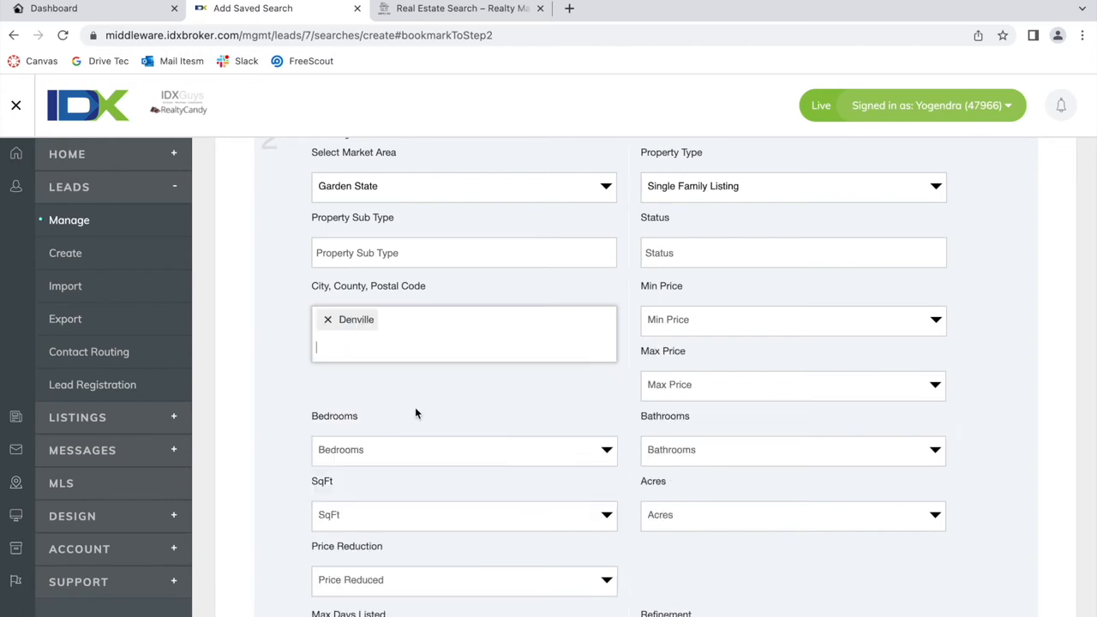
left_click(462, 423)
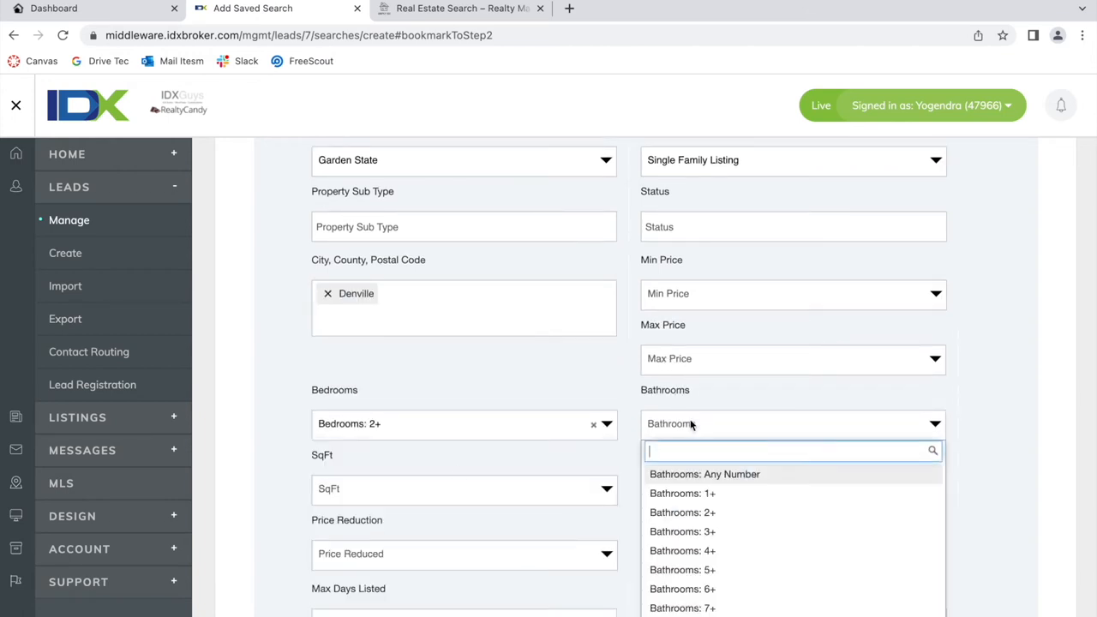
left_click(682, 531)
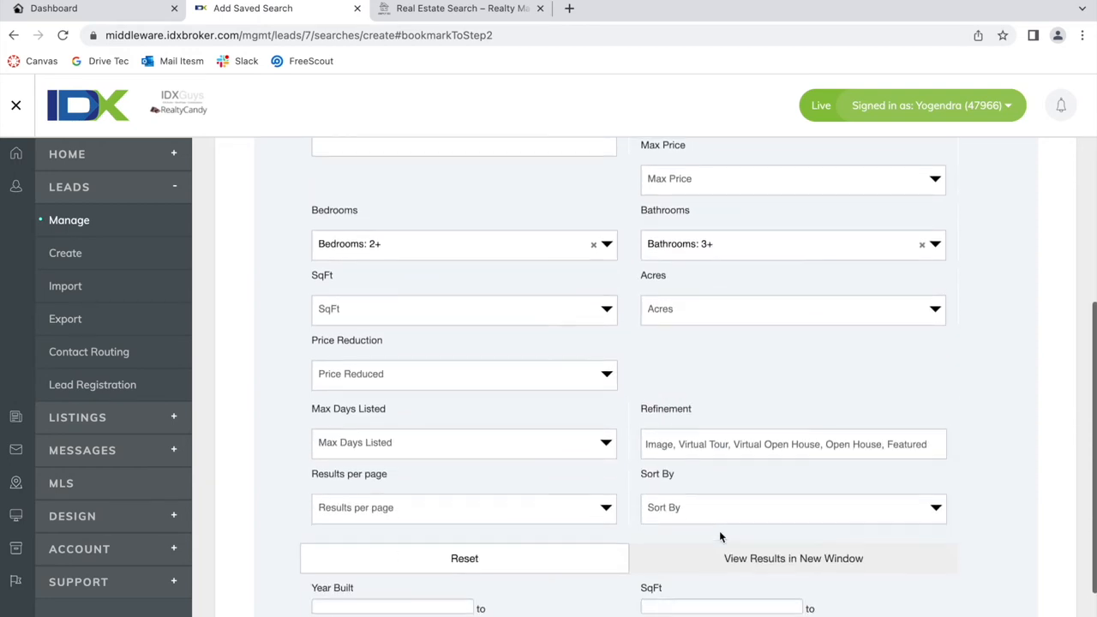
scroll("up", 3)
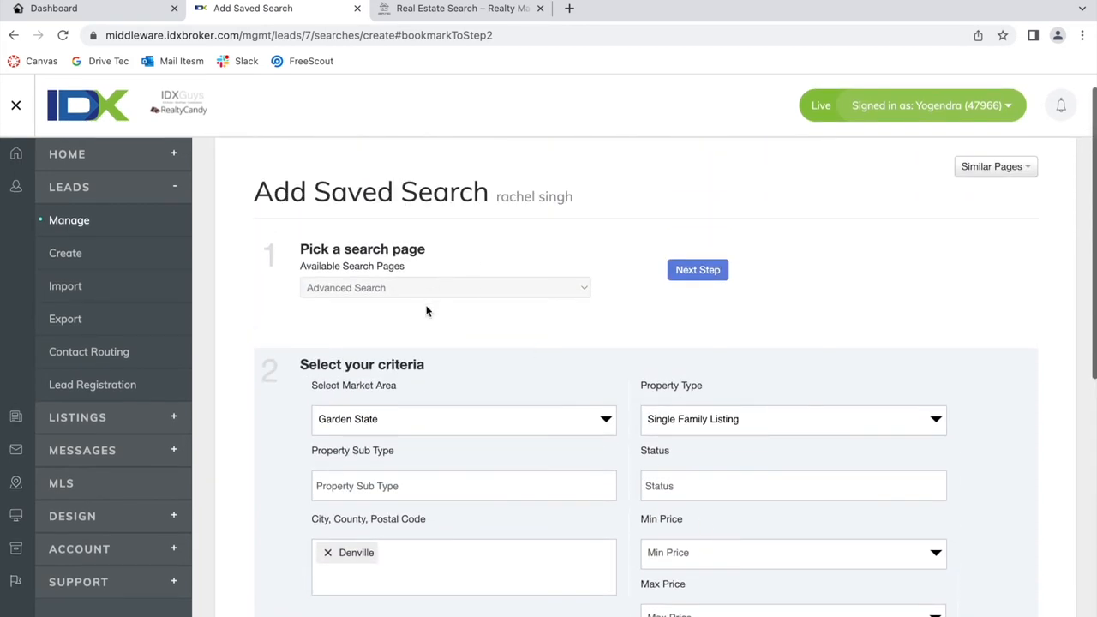
Save the search as 'Test', check its 8 Denville results, and return to Leads
scroll("down", 3)
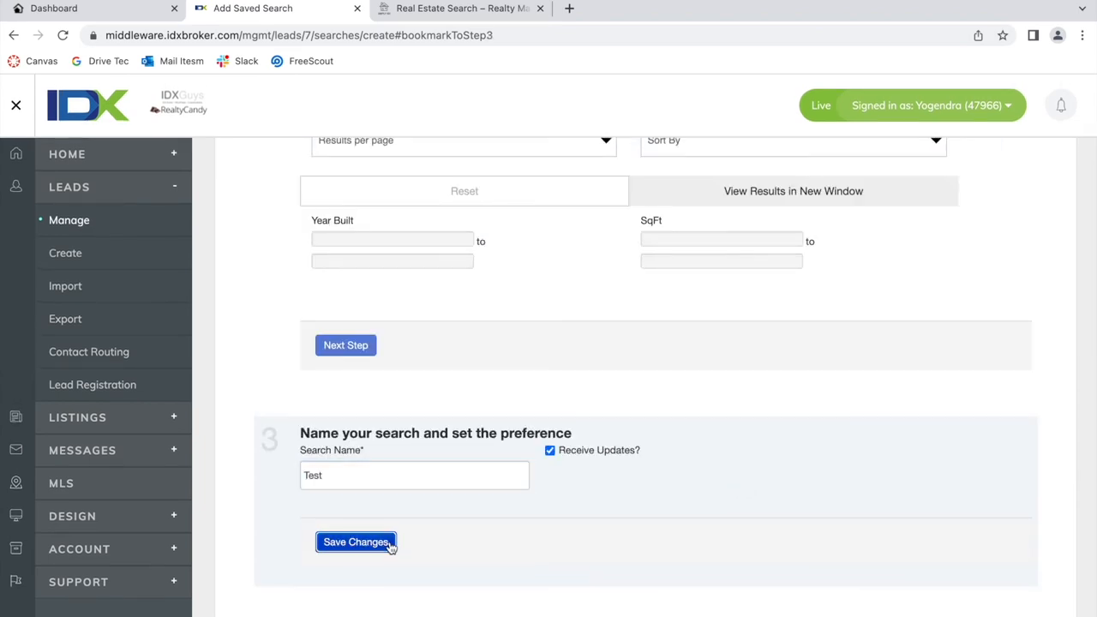
left_click(356, 542)
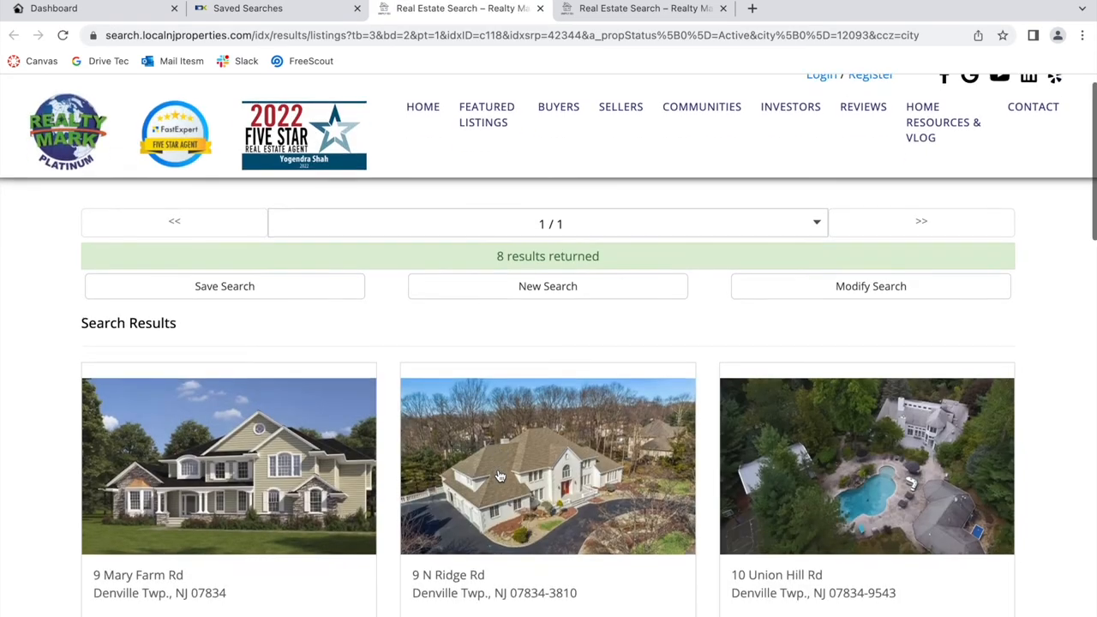
scroll("down", 3)
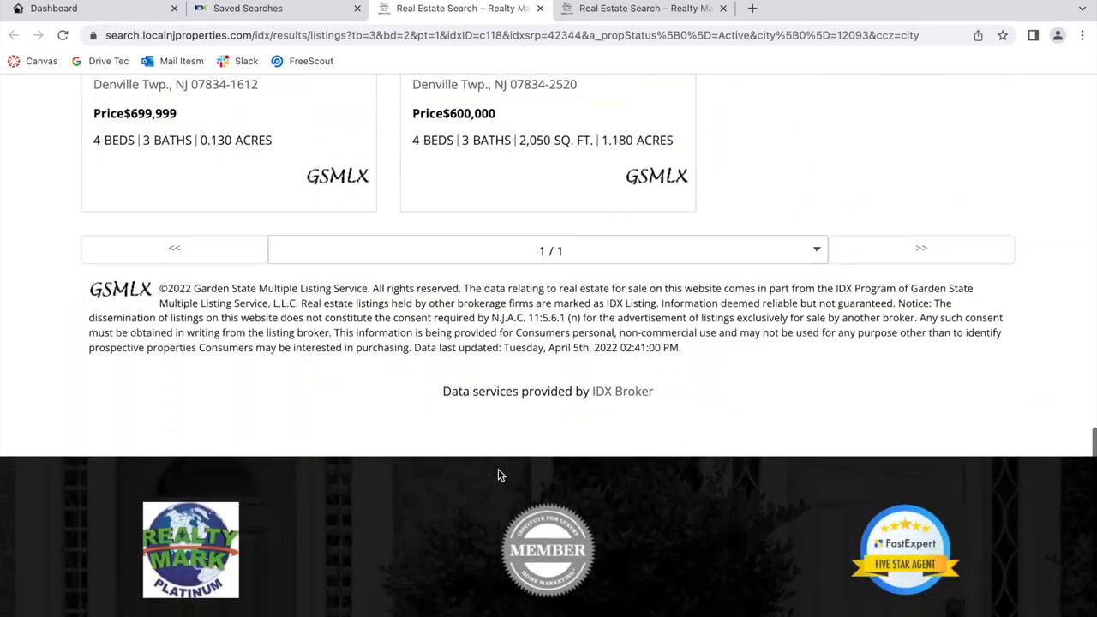
left_click(247, 7)
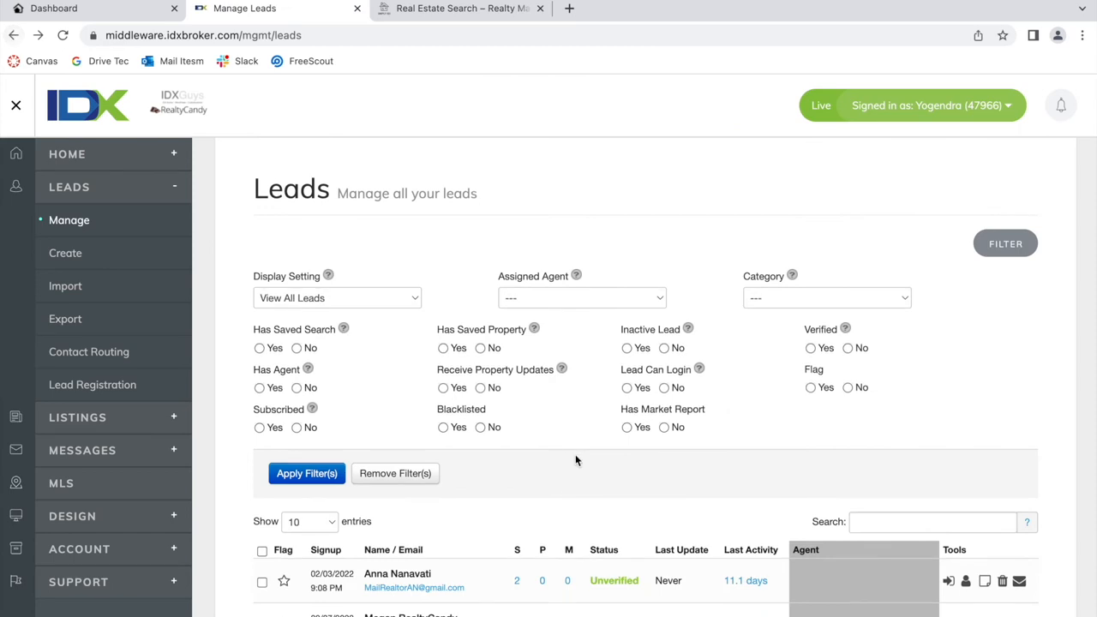
Open Megan RealtyCandy's saved property for listing 3767817 for editing and save it
scroll("down", 3)
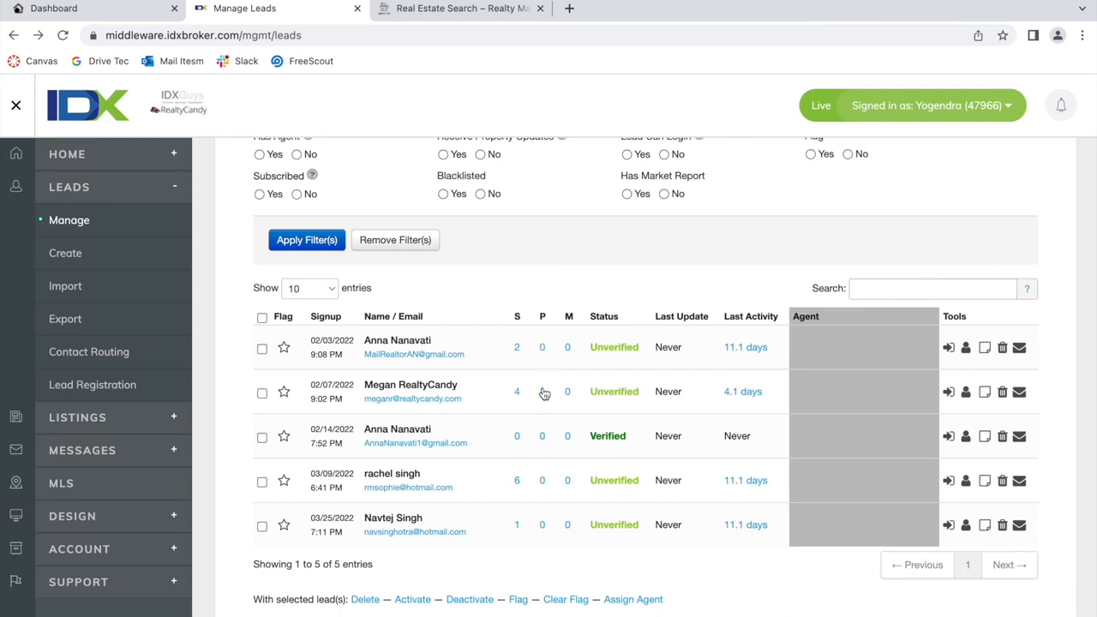
left_click(542, 392)
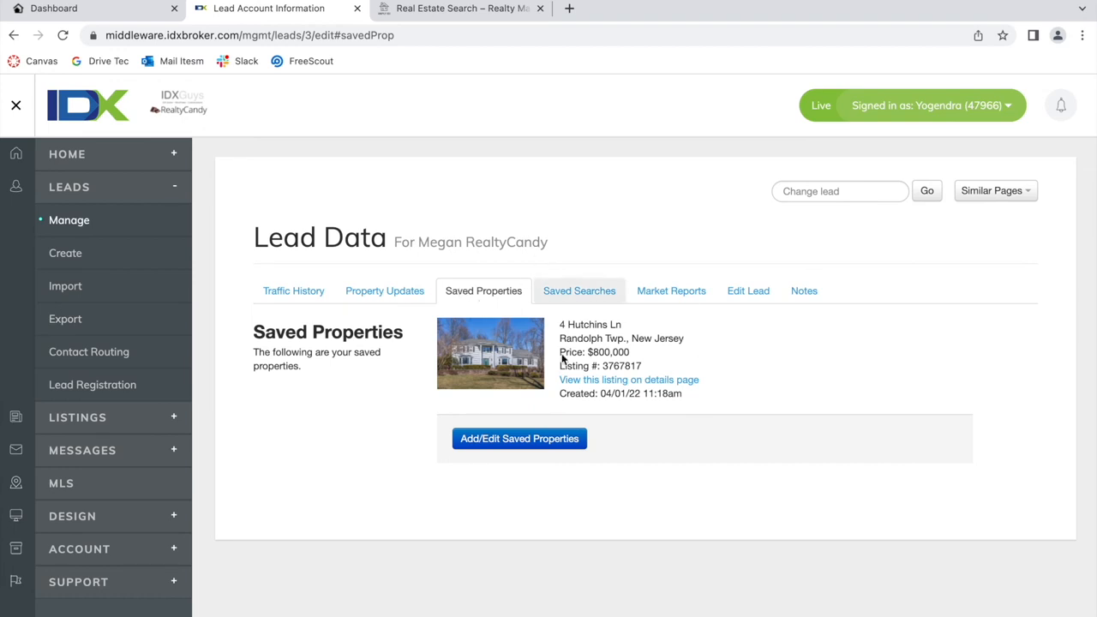
left_click(520, 438)
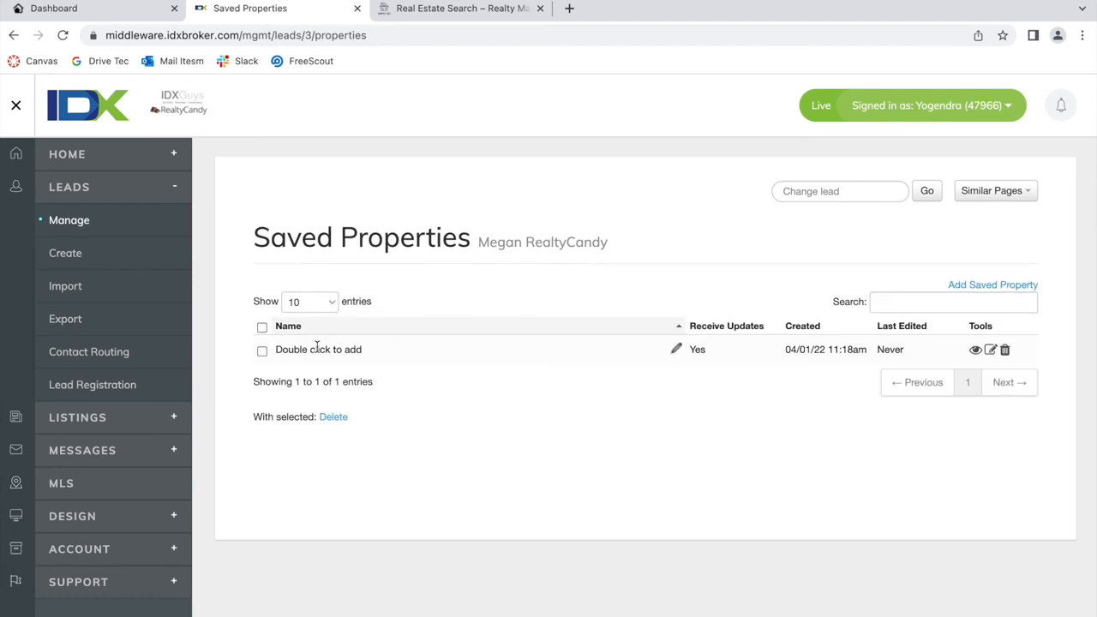
mouse_move(975, 349)
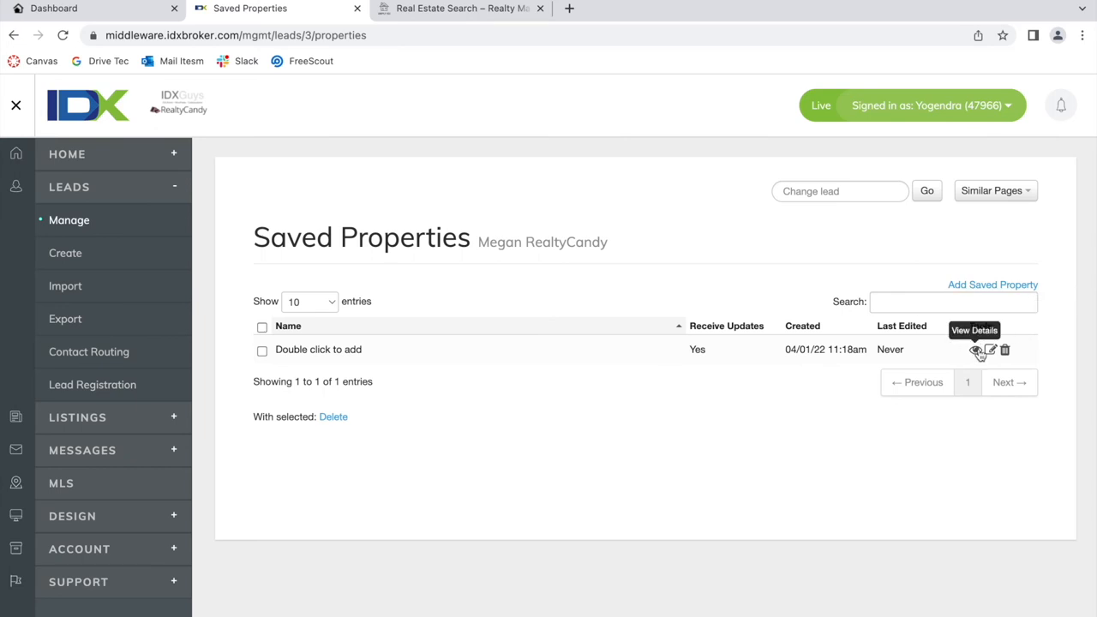
left_click(989, 349)
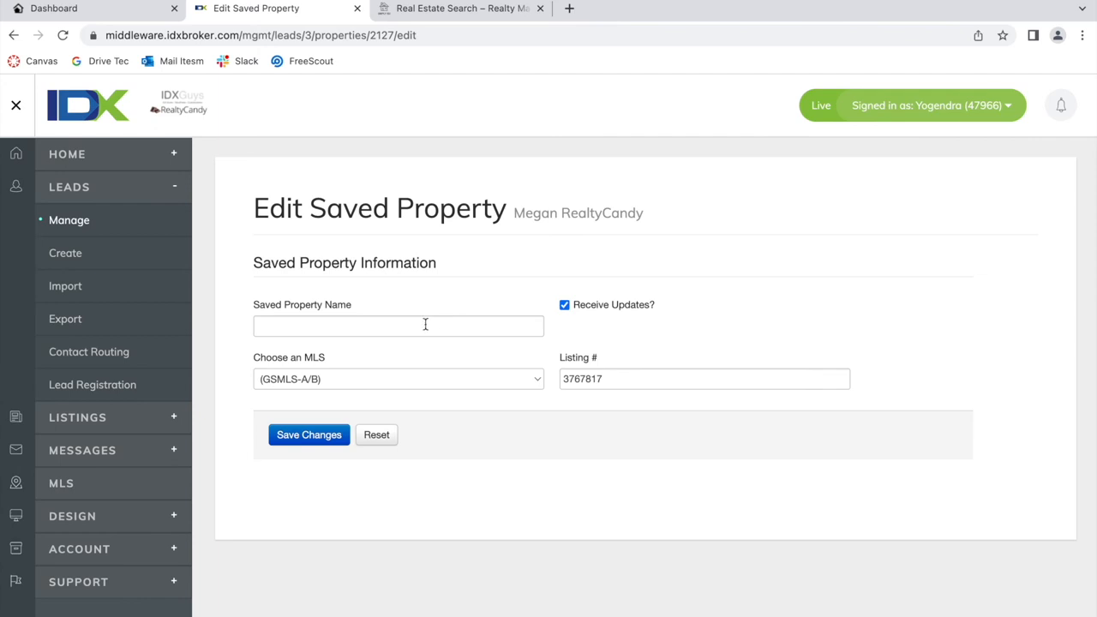
left_click(399, 325)
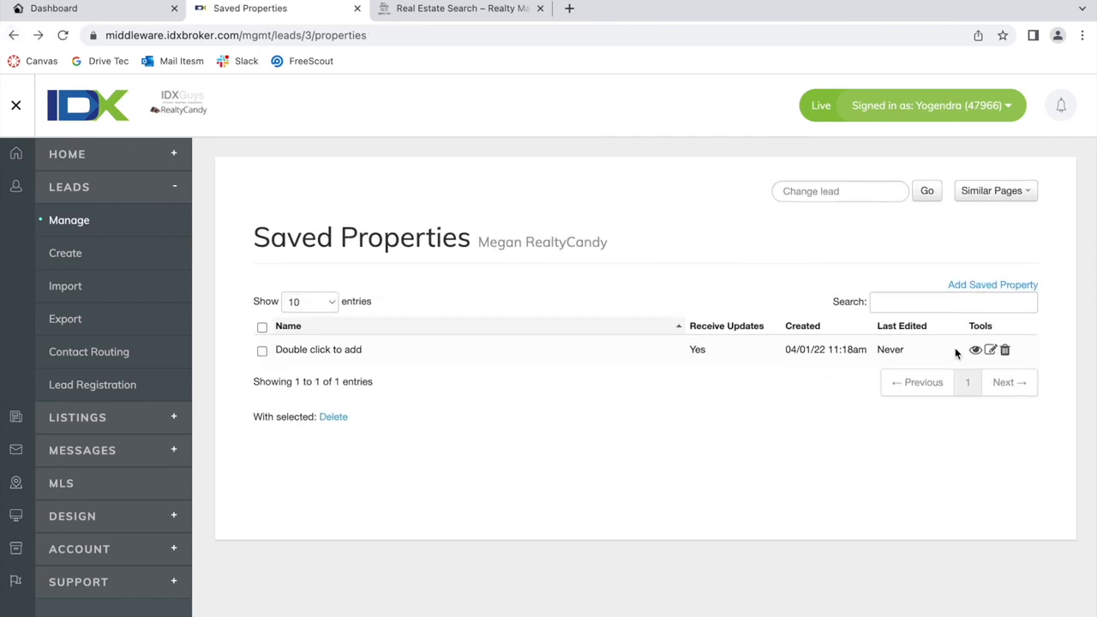
Open a new Add Saved Property form for Megan RealtyCandy and select its name field
left_click(992, 284)
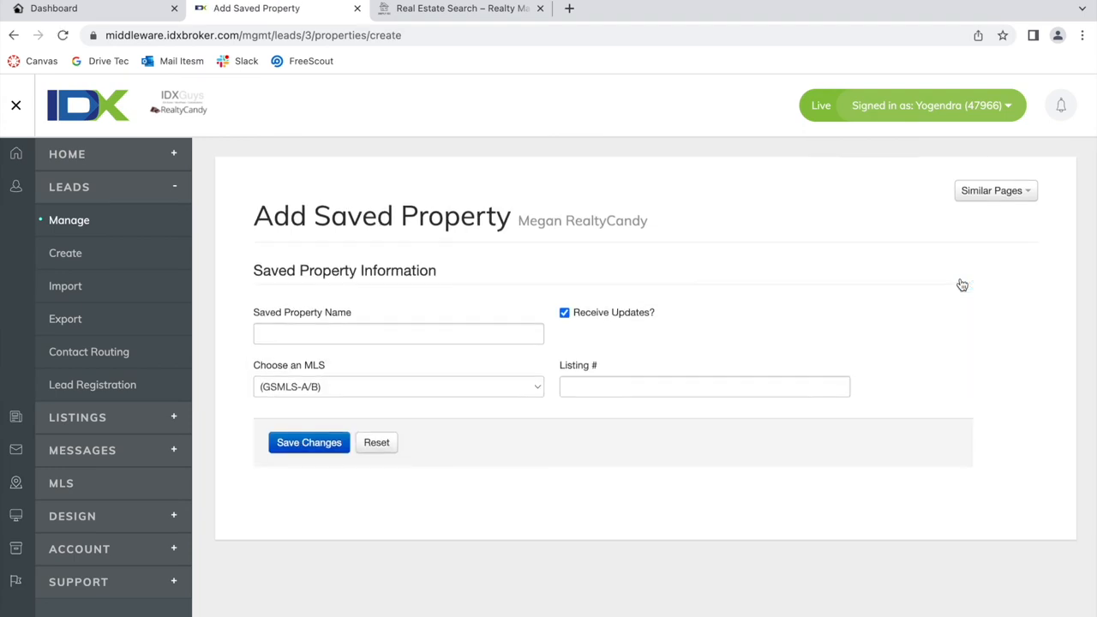
left_click(705, 386)
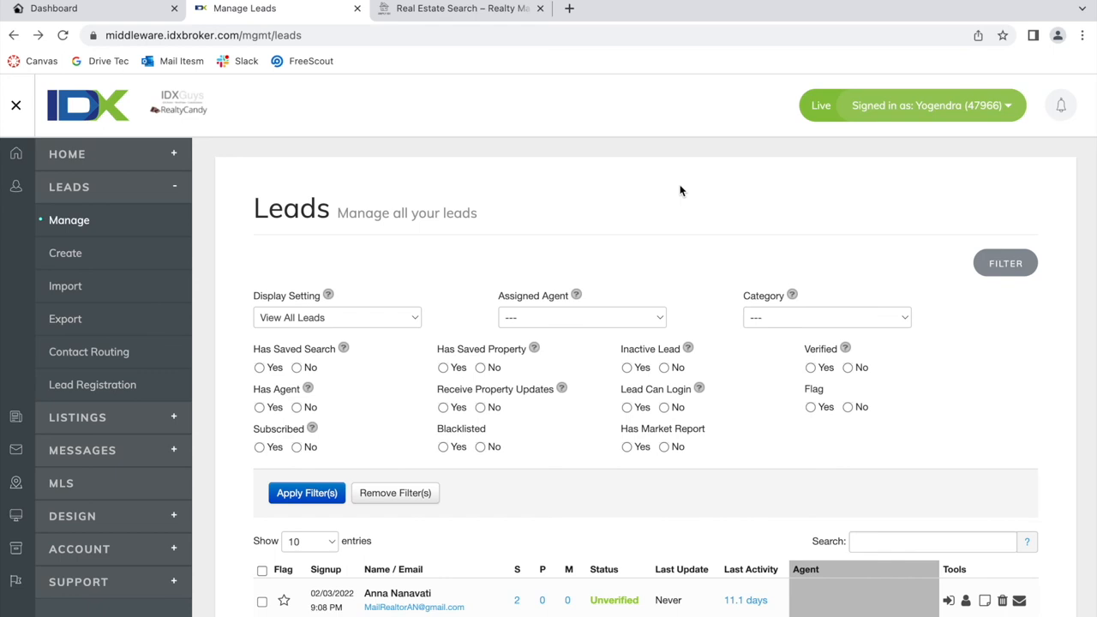
scroll("down", 3)
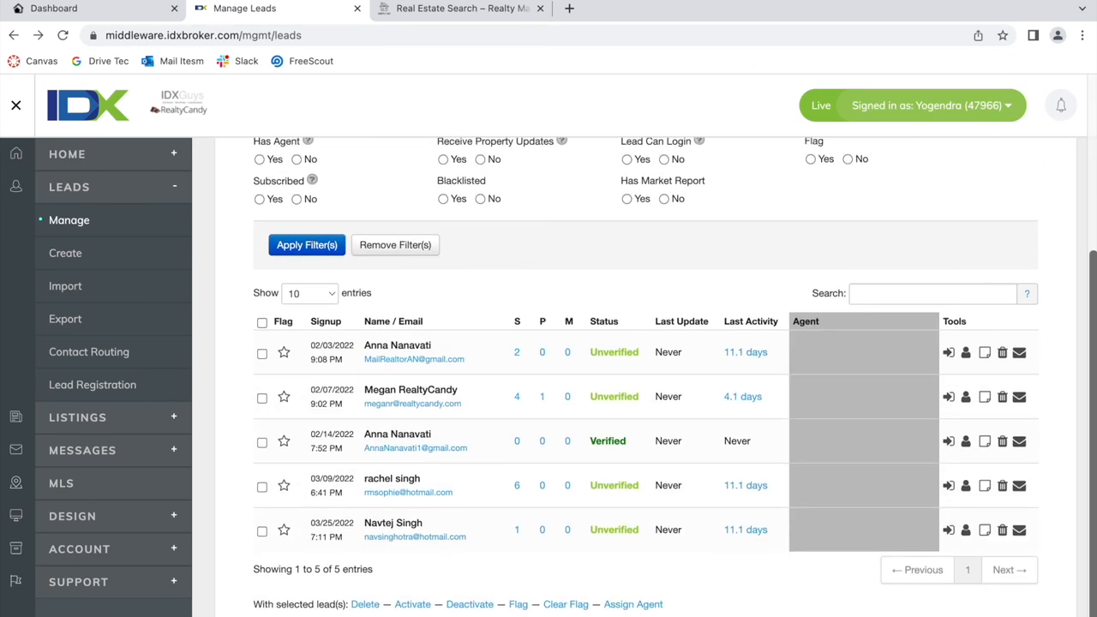
scroll("up", 3)
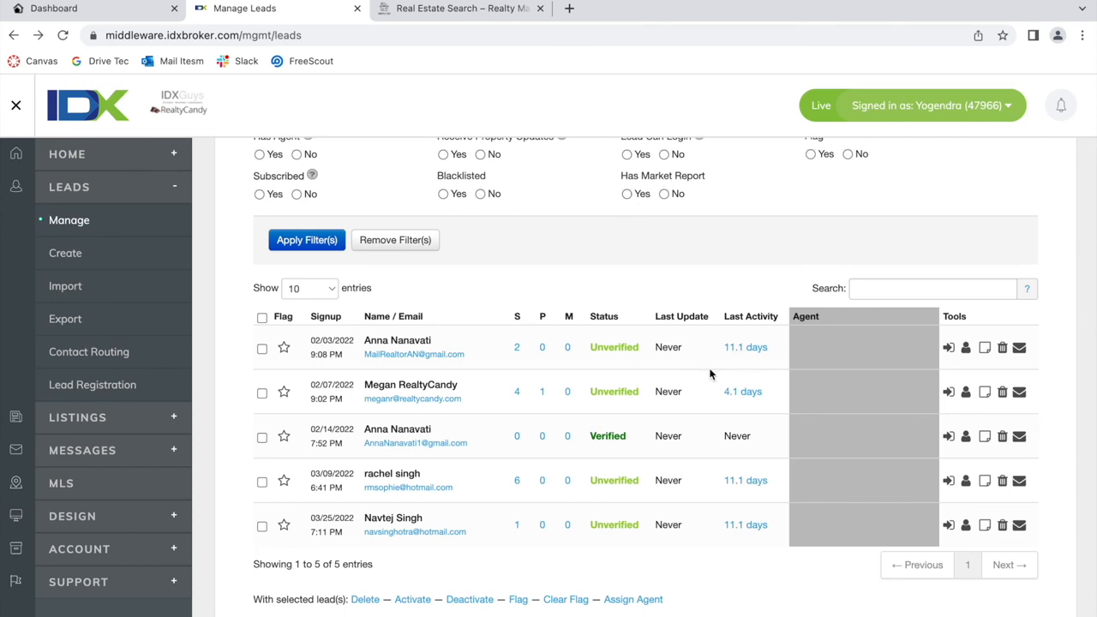
mouse_move(620, 458)
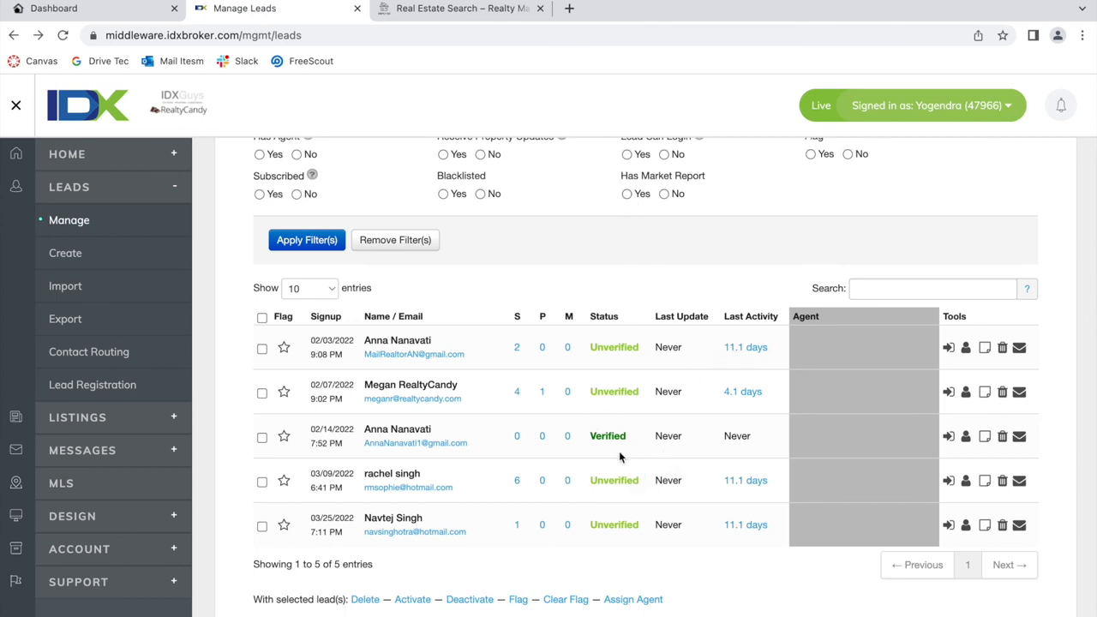
mouse_move(609, 428)
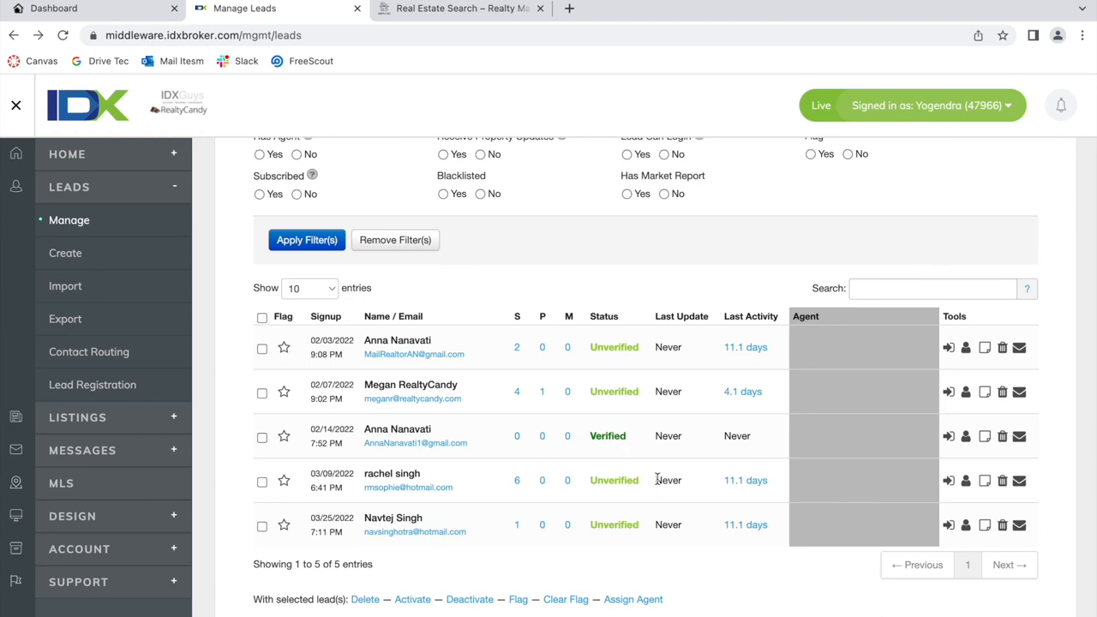
mouse_move(546, 439)
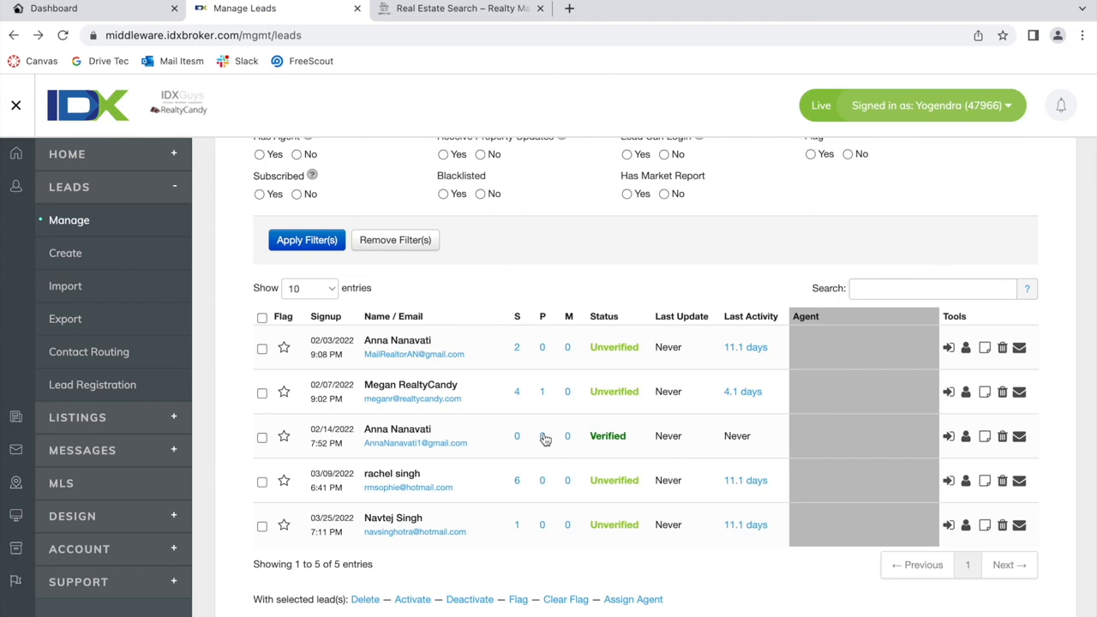
mouse_move(614, 479)
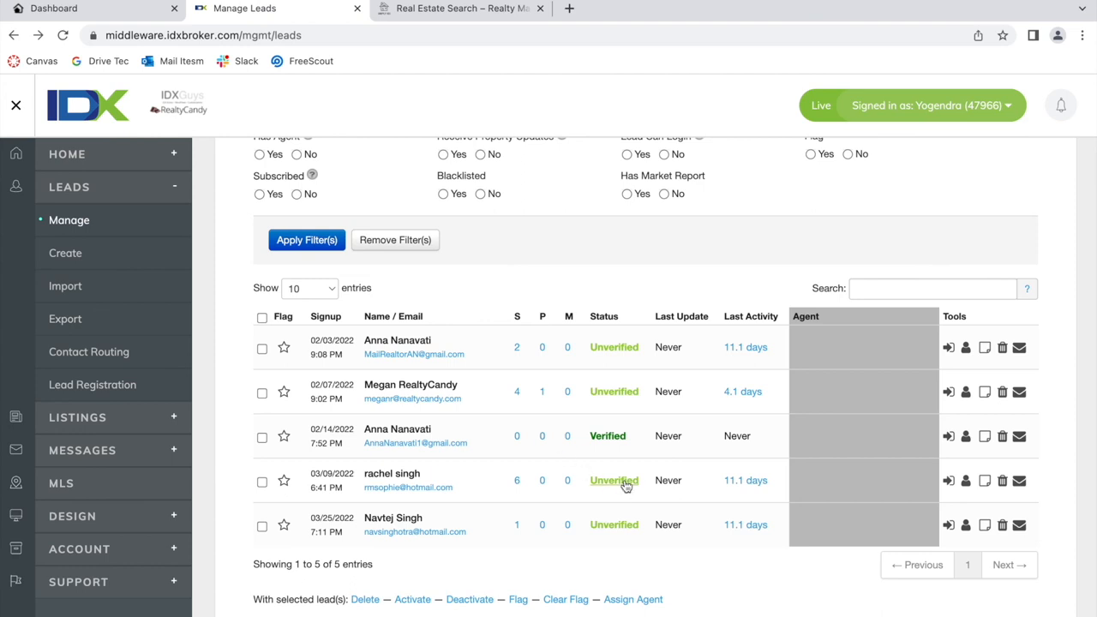
mouse_move(660, 480)
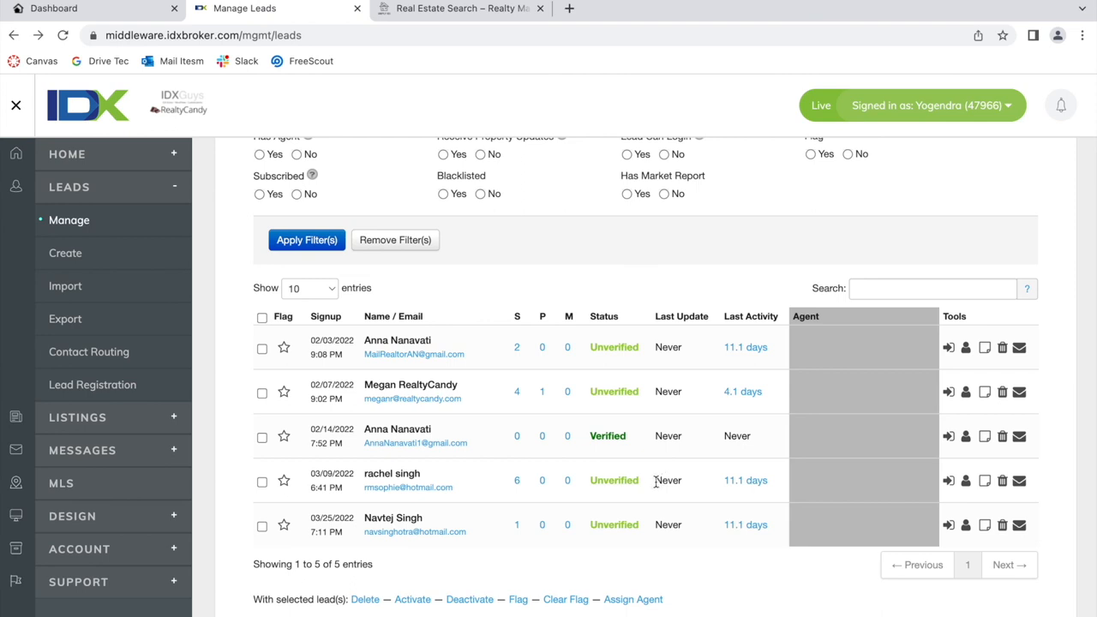
mouse_move(649, 419)
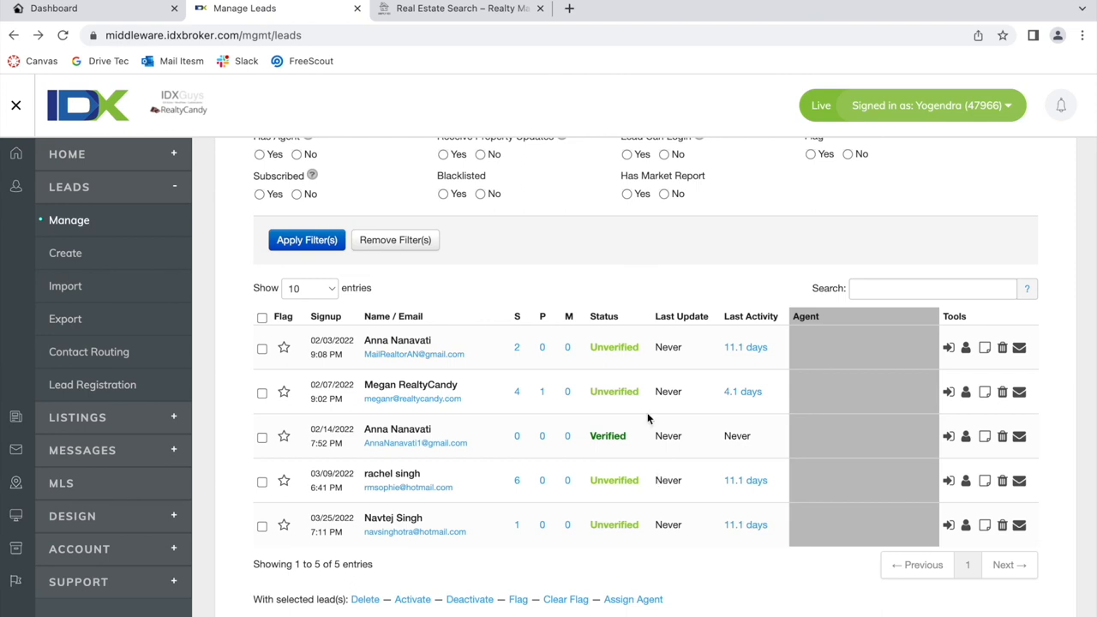
scroll("up", 3)
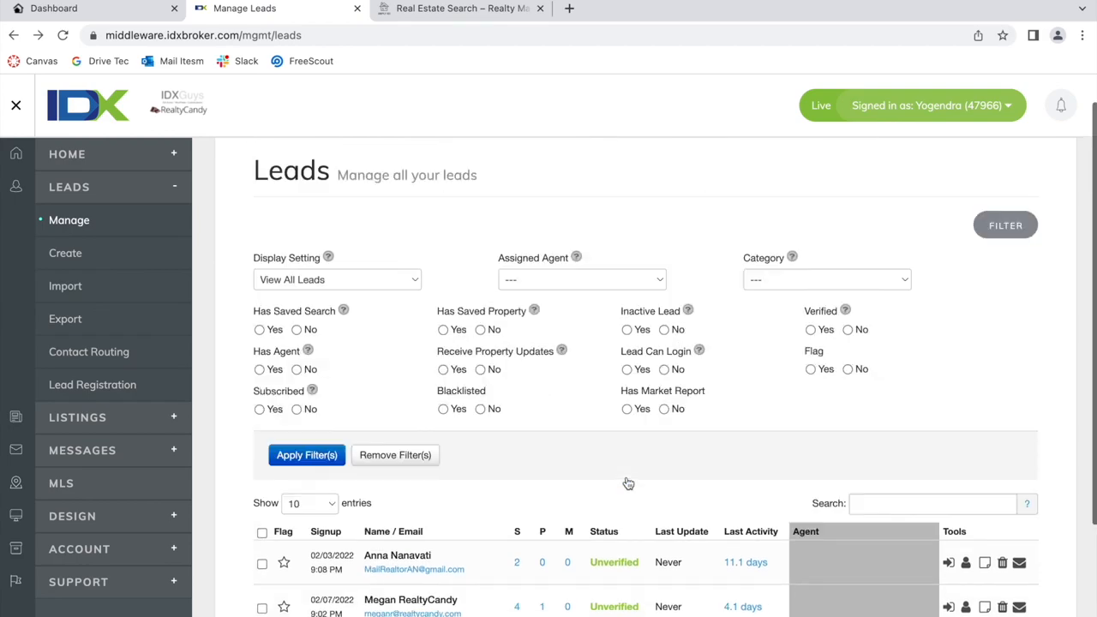